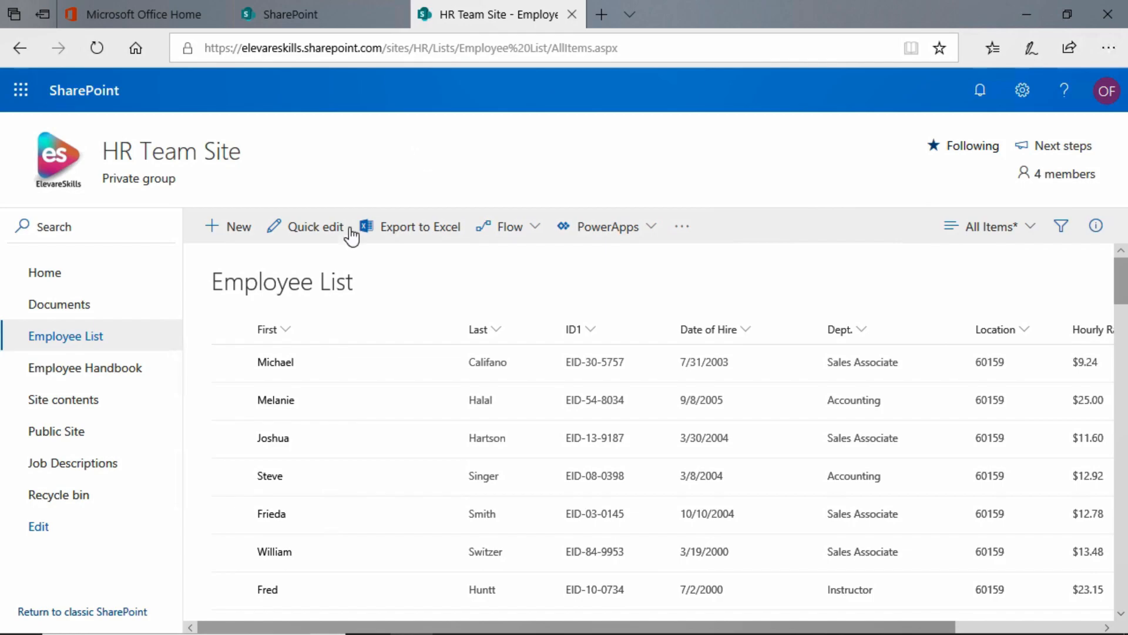
{"action": "mouse_move", "coordinate": [344, 244]}
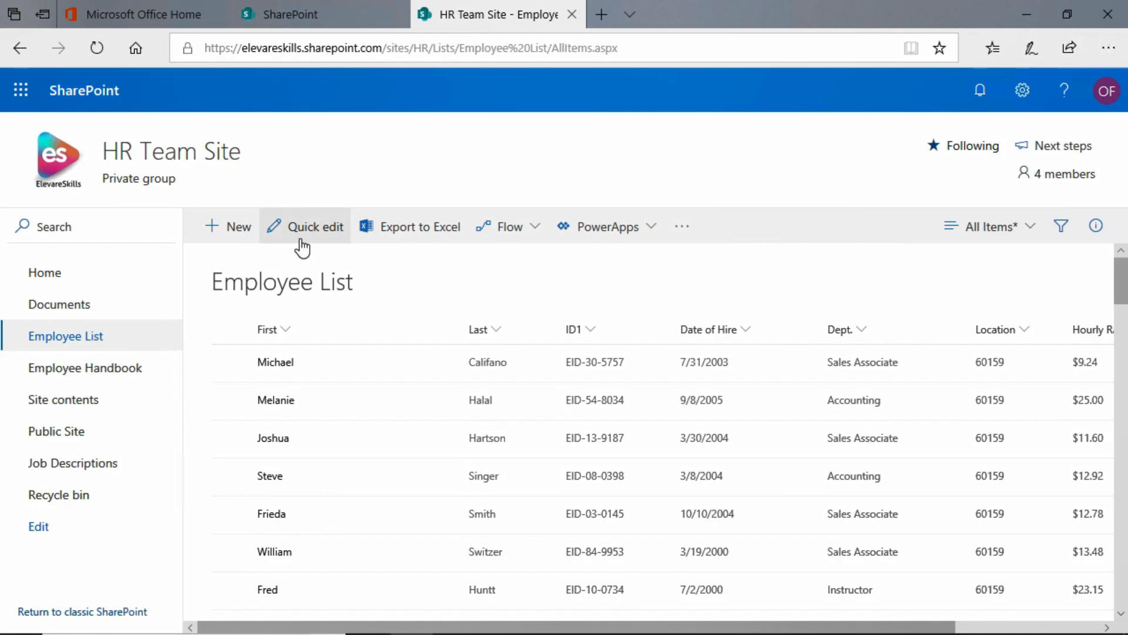
{"action": "mouse_move", "coordinate": [315, 226]}
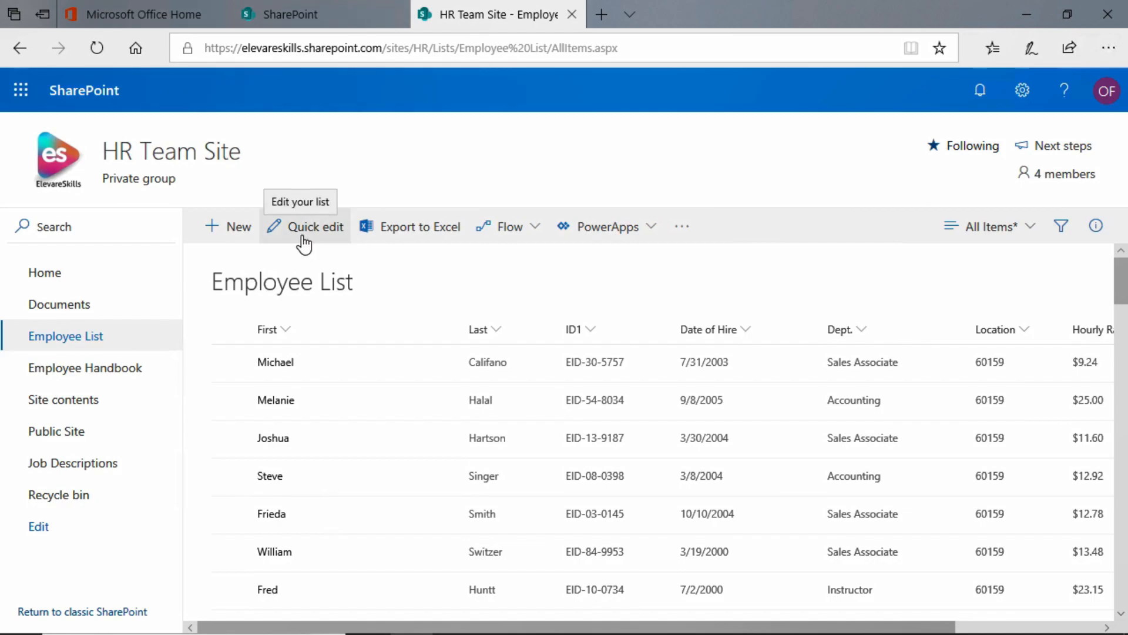
{"action": "mouse_move", "coordinate": [306, 243]}
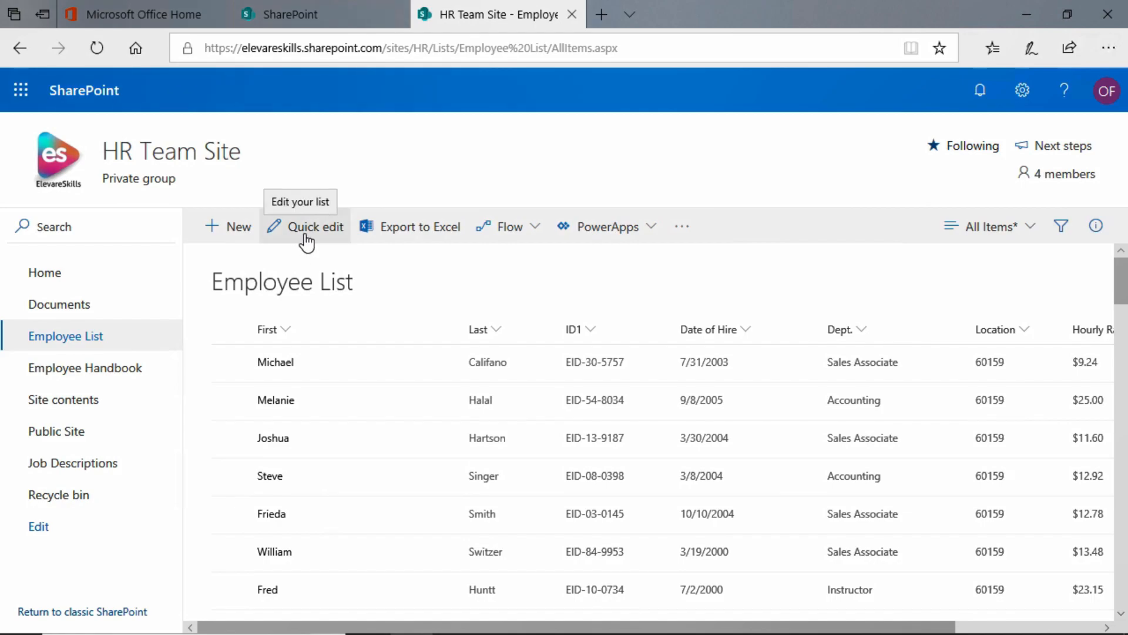
Step: Switch the Employee List into Quick Edit and scroll through the first 30 rows
{"action": "left_click", "coordinate": [315, 227]}
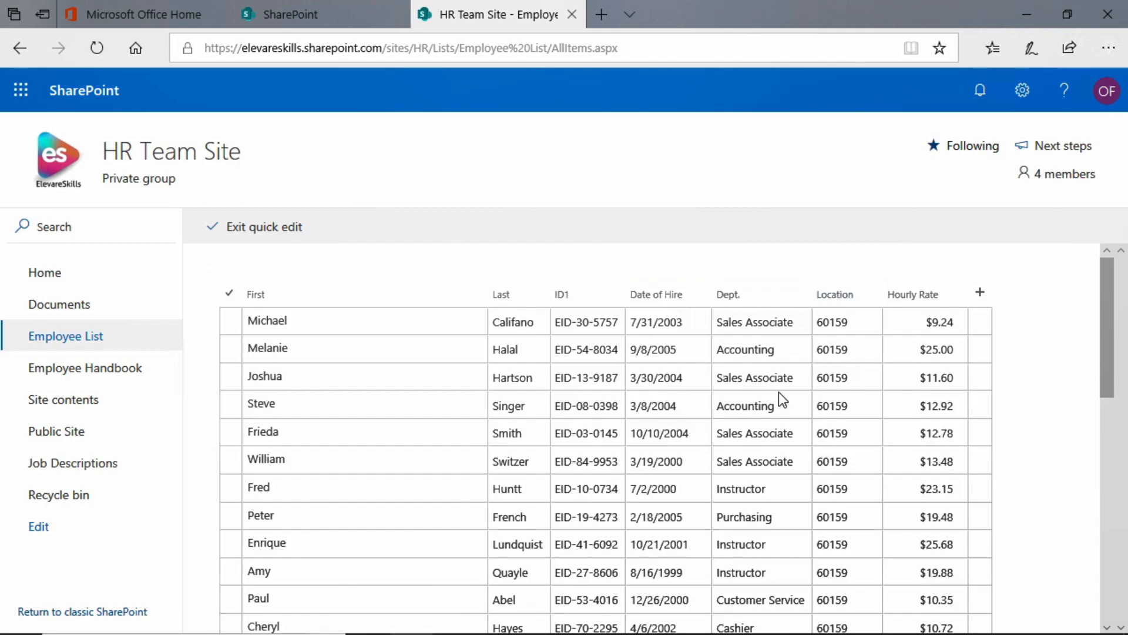
{"action": "mouse_move", "coordinate": [703, 428]}
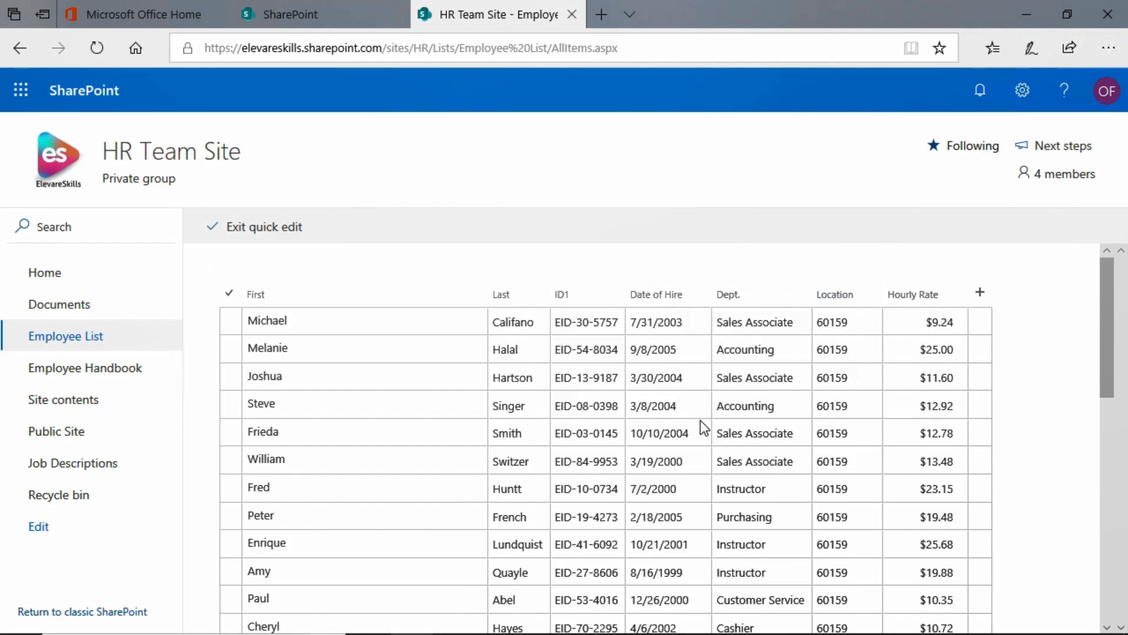
{"action": "scroll", "scroll_direction": "down", "scroll_amount": 3}
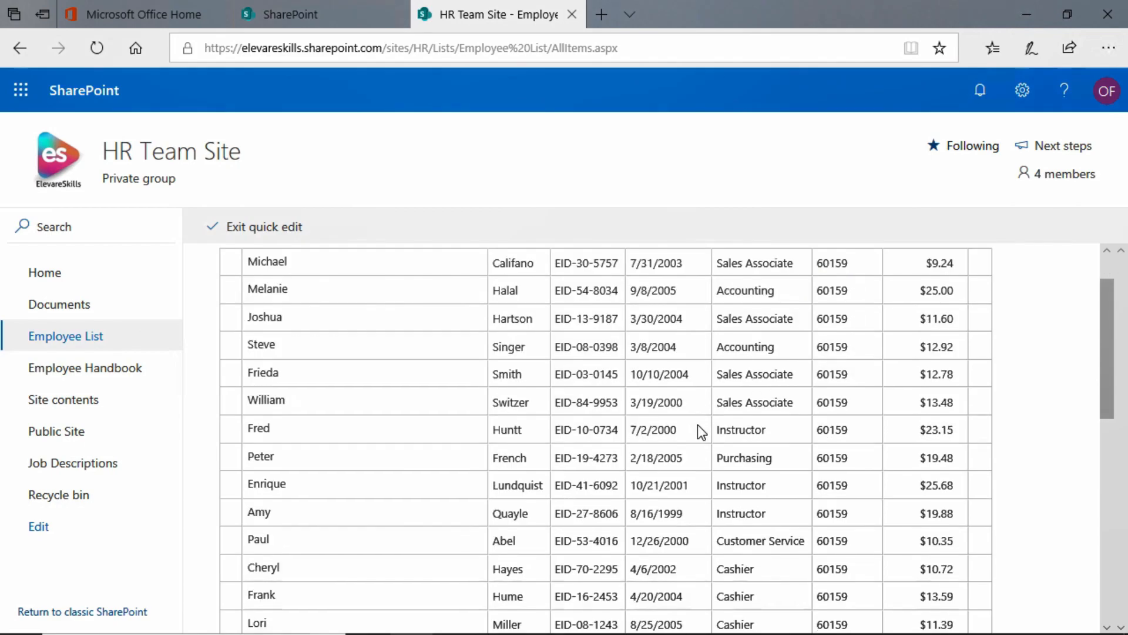
{"action": "scroll", "scroll_direction": "down", "scroll_amount": 3}
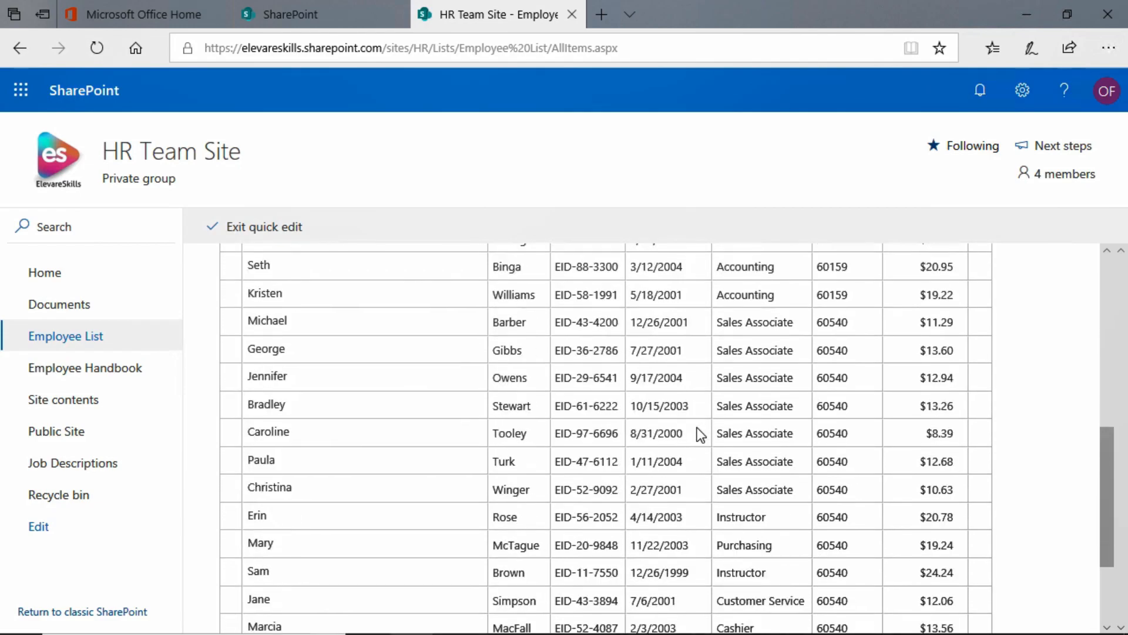
{"action": "scroll", "scroll_direction": "down", "scroll_amount": 3}
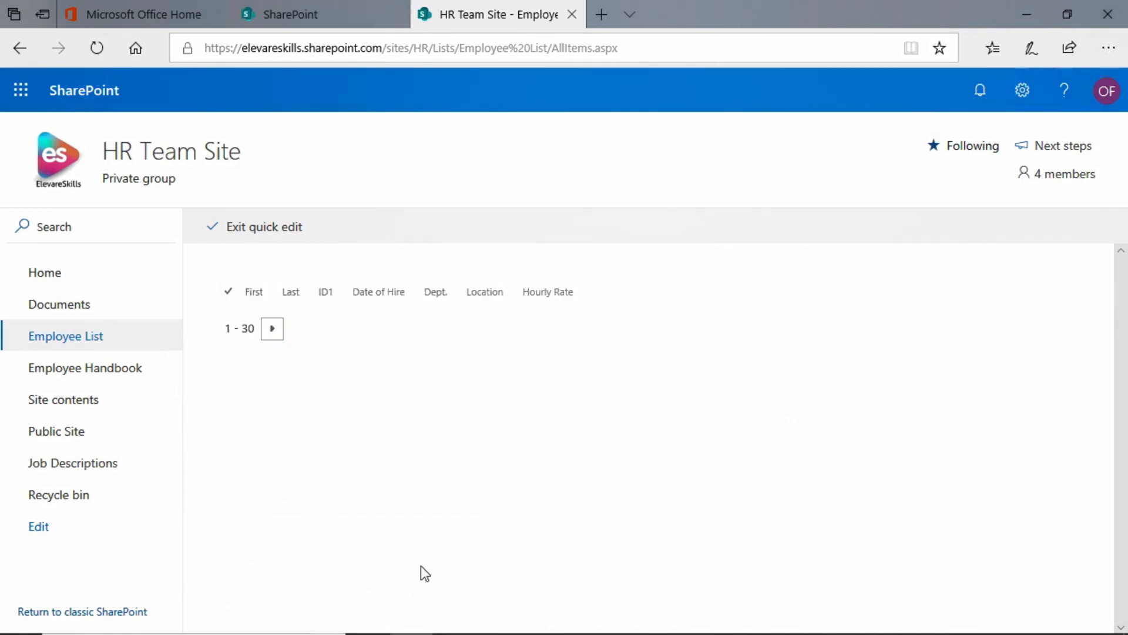
{"action": "scroll", "scroll_direction": "down", "scroll_amount": 3}
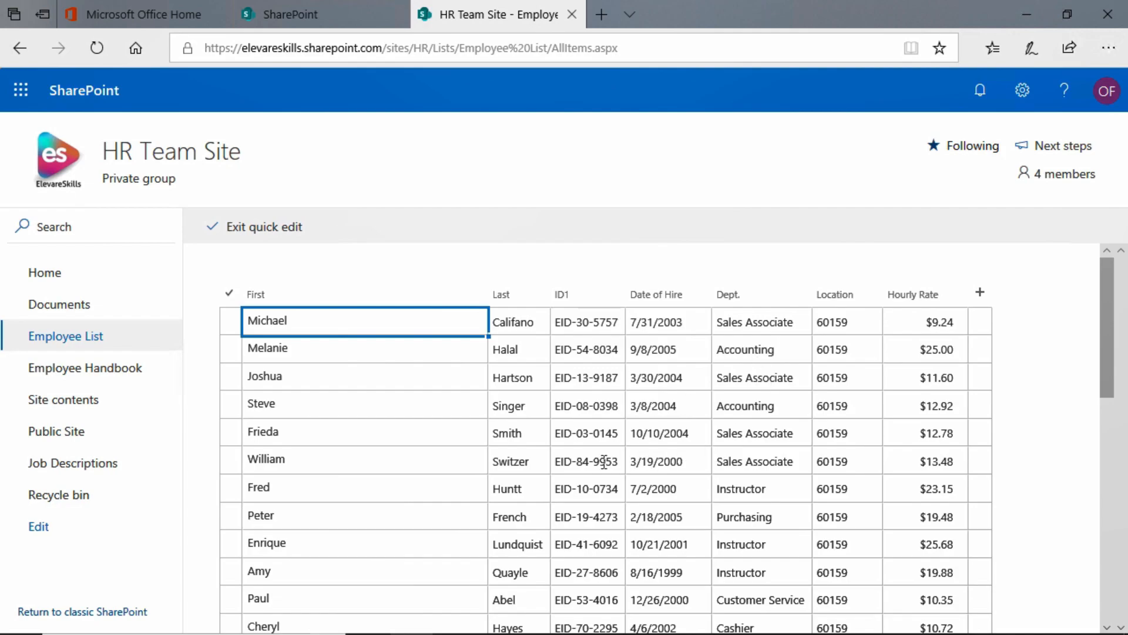
{"action": "scroll", "scroll_direction": "down", "scroll_amount": 3}
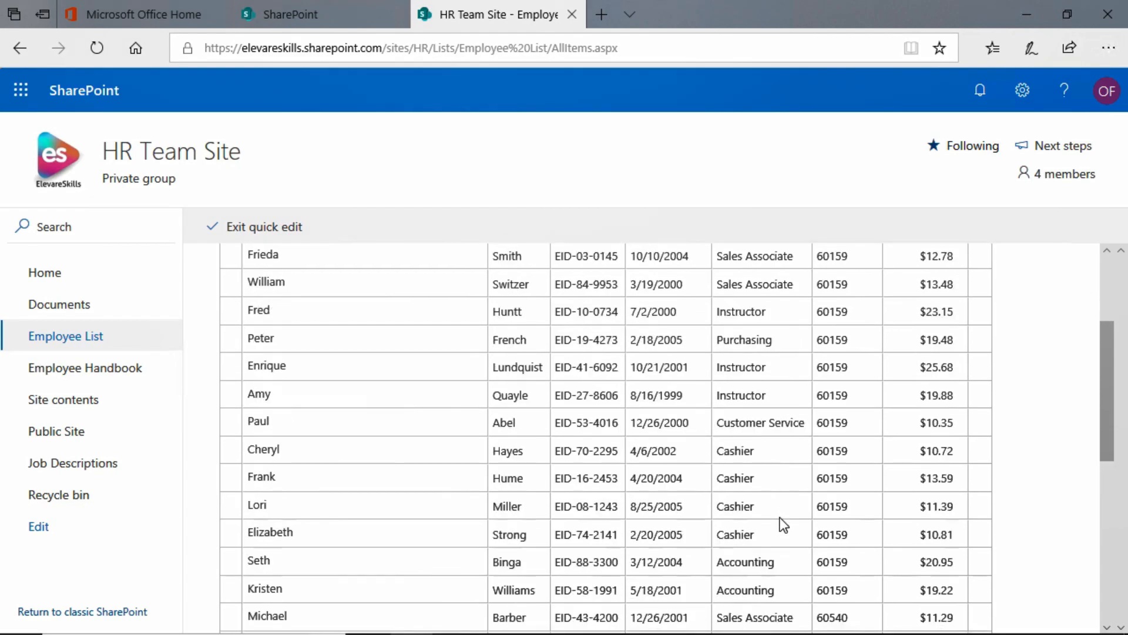
{"action": "mouse_move", "coordinate": [770, 495]}
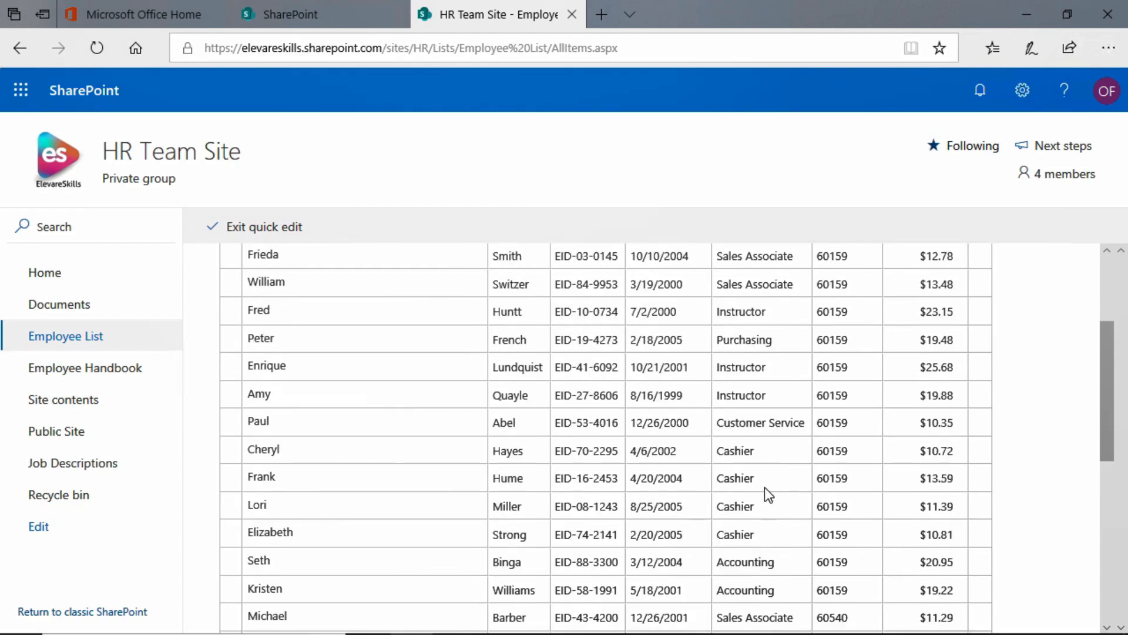
{"action": "left_click", "coordinate": [760, 477]}
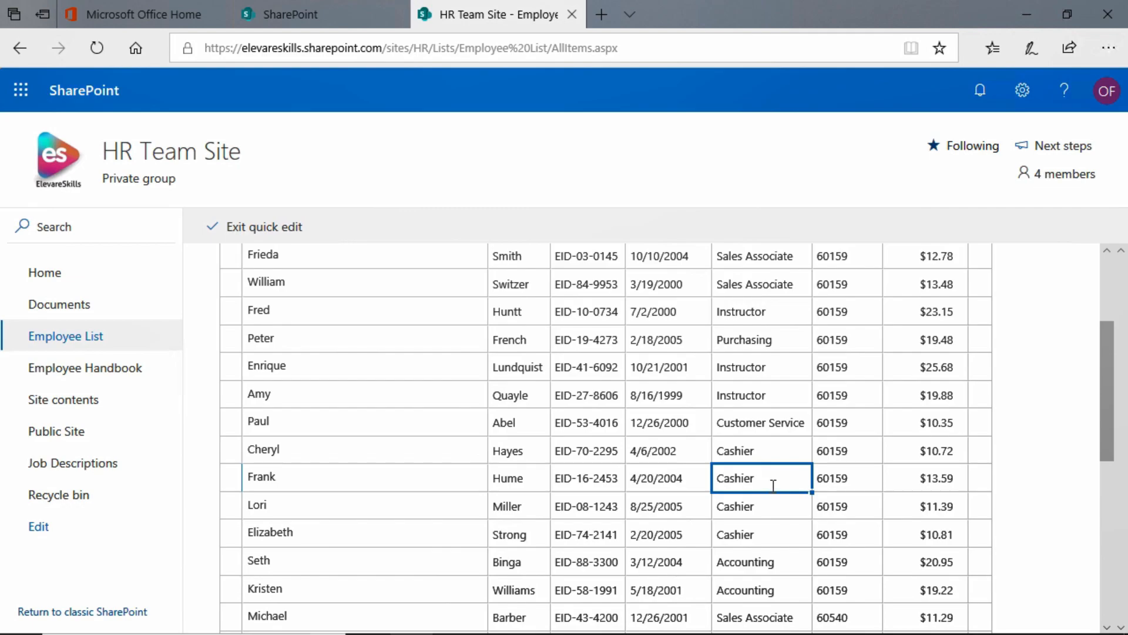
{"action": "double_click", "coordinate": [736, 477]}
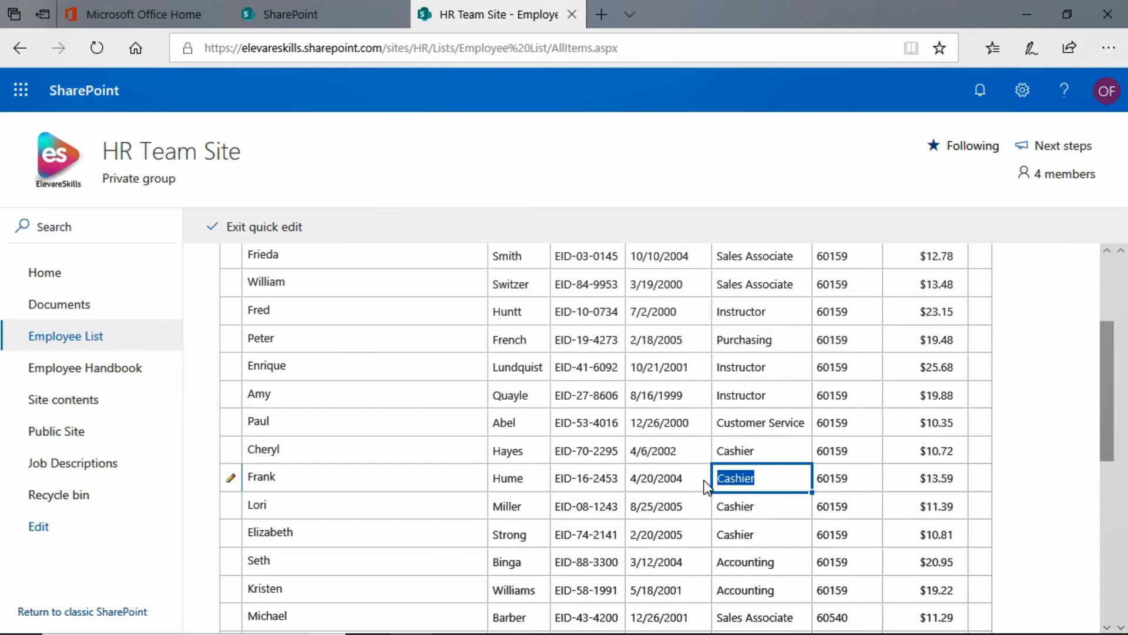
{"action": "type", "text": "customer Serv"}
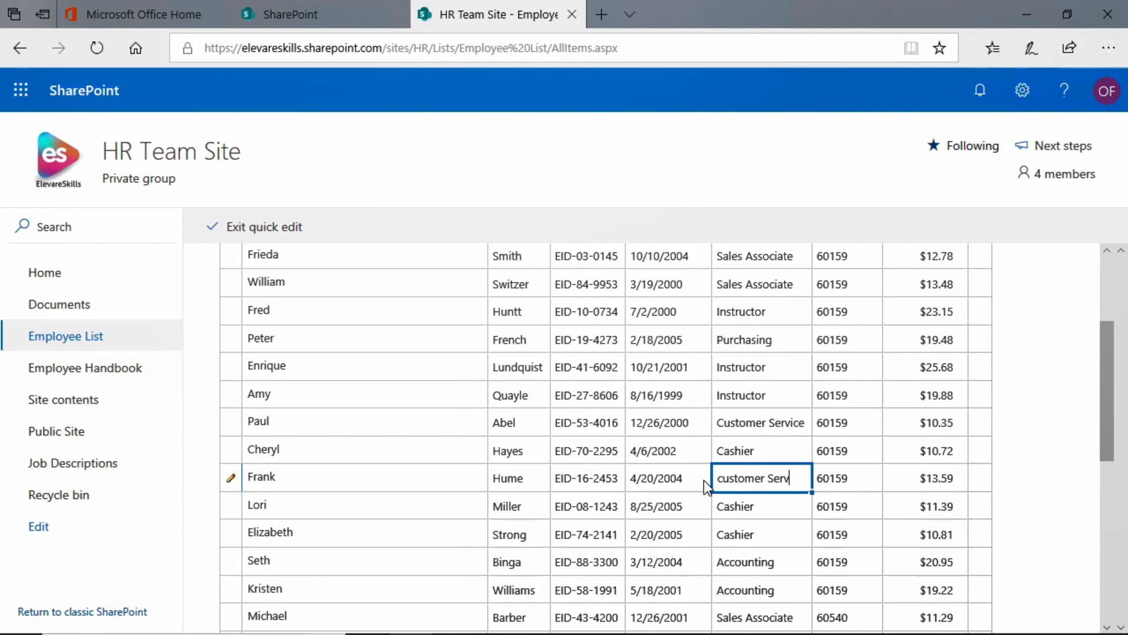
{"action": "type", "text": "ice"}
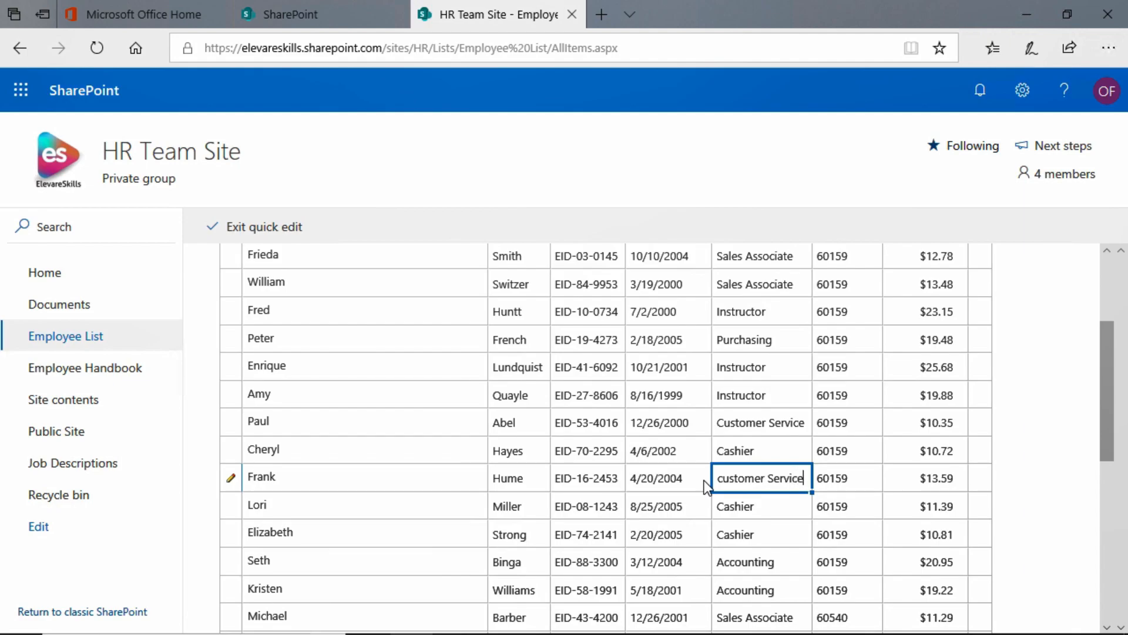
{"action": "left_click", "coordinate": [760, 505]}
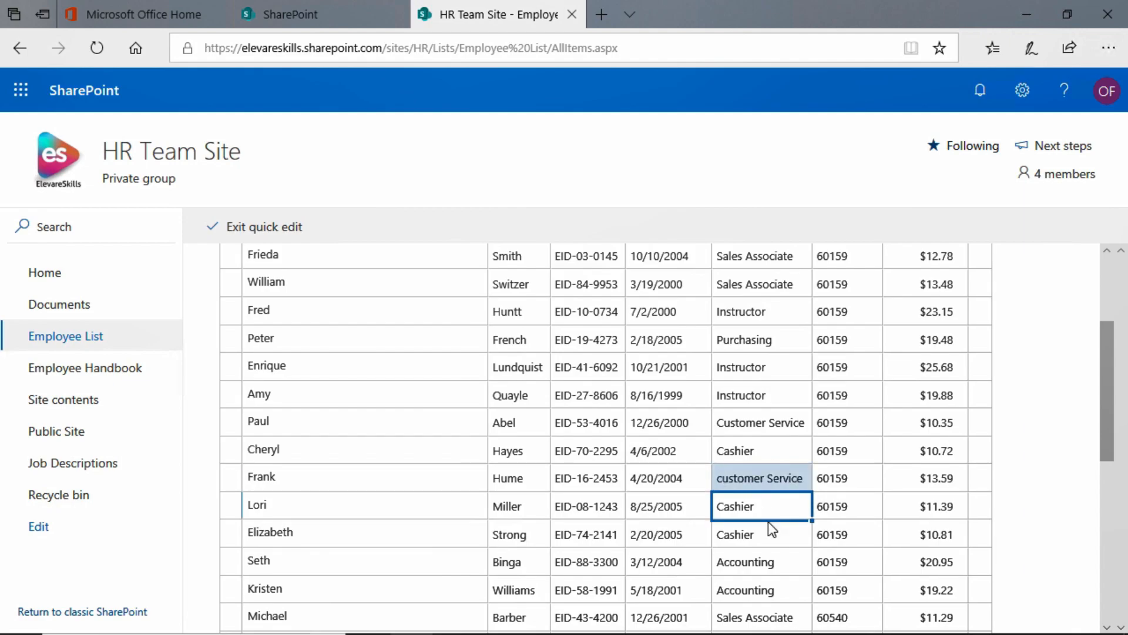
{"action": "left_click", "coordinate": [760, 479]}
{"action": "type", "text": "C"}
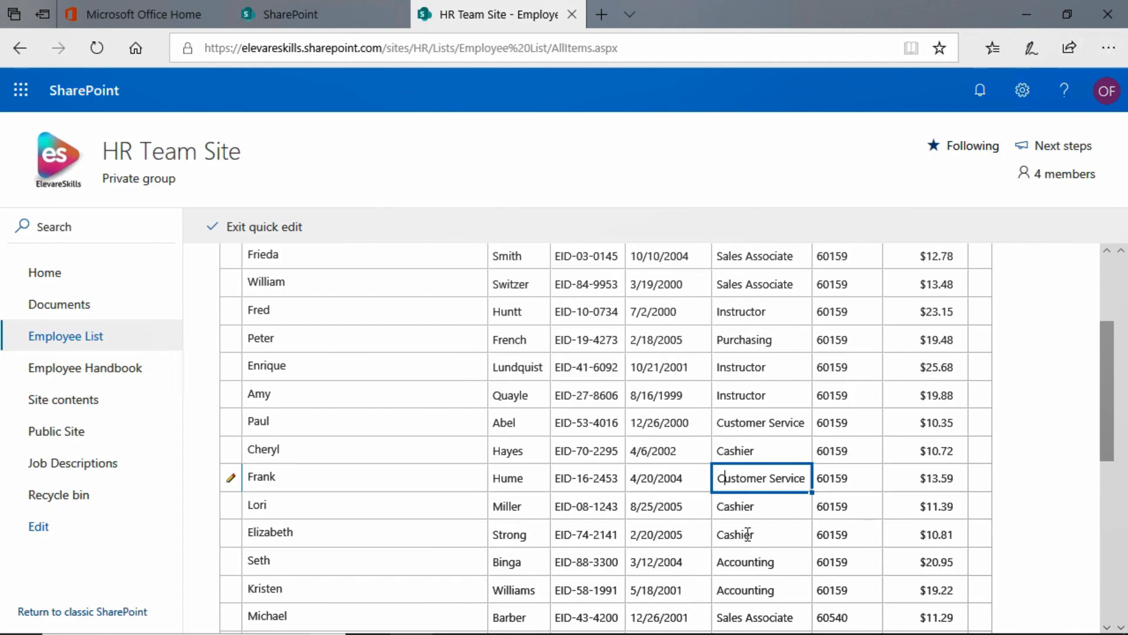
{"action": "left_click", "coordinate": [761, 505]}
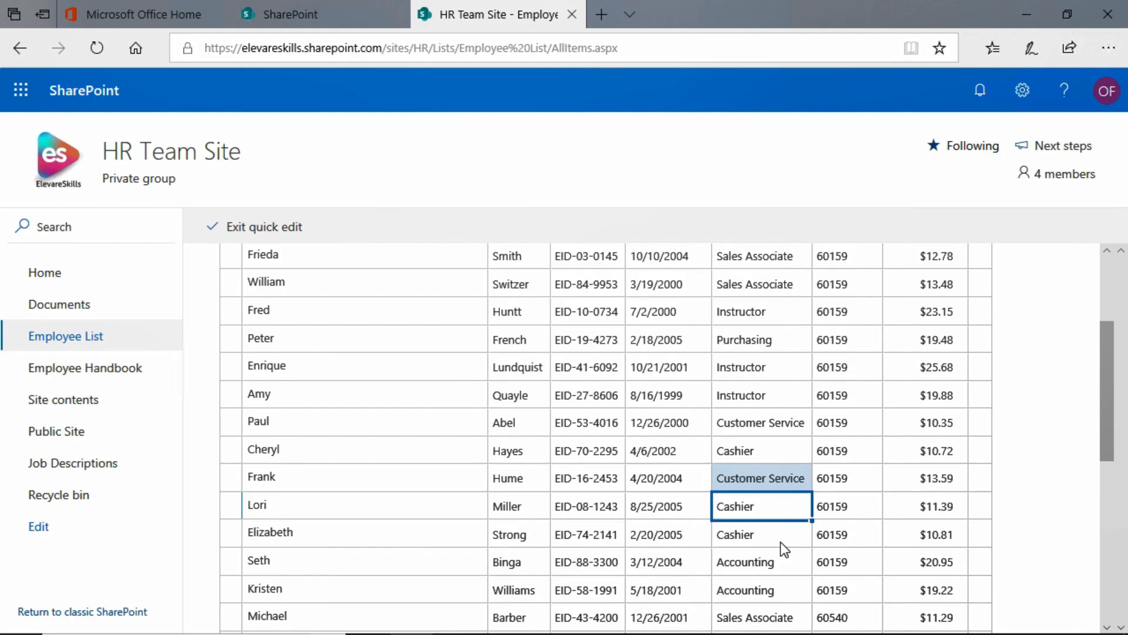
{"action": "mouse_move", "coordinate": [870, 422]}
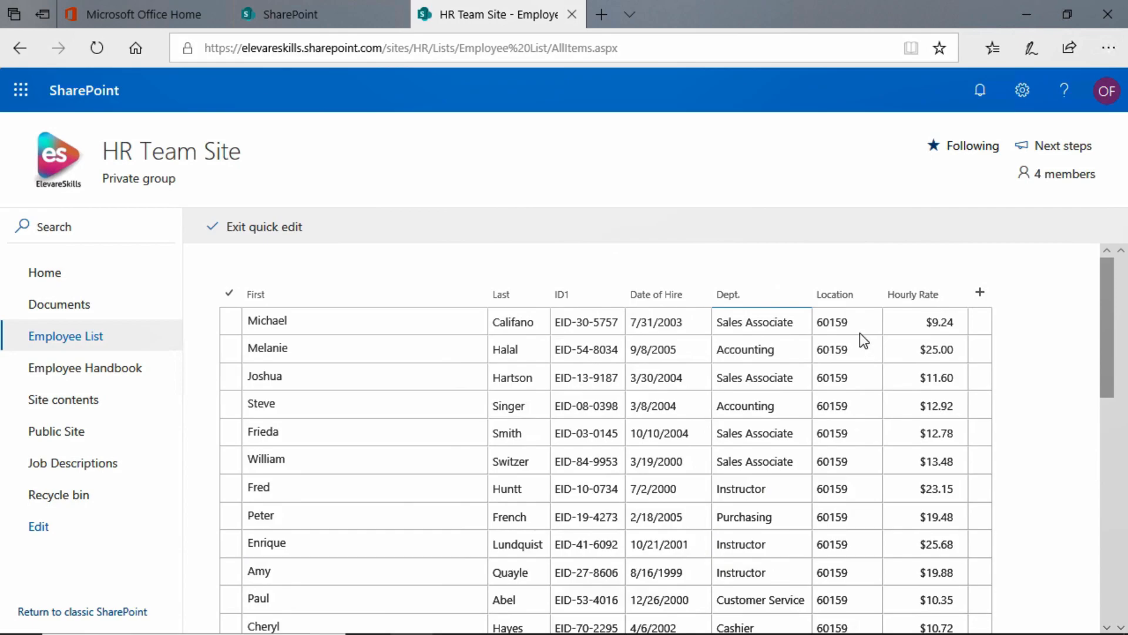
Step: Clear the Location cells for Melanie through Enrique, leaving Michael's 60159 selected
{"action": "left_click", "coordinate": [847, 322]}
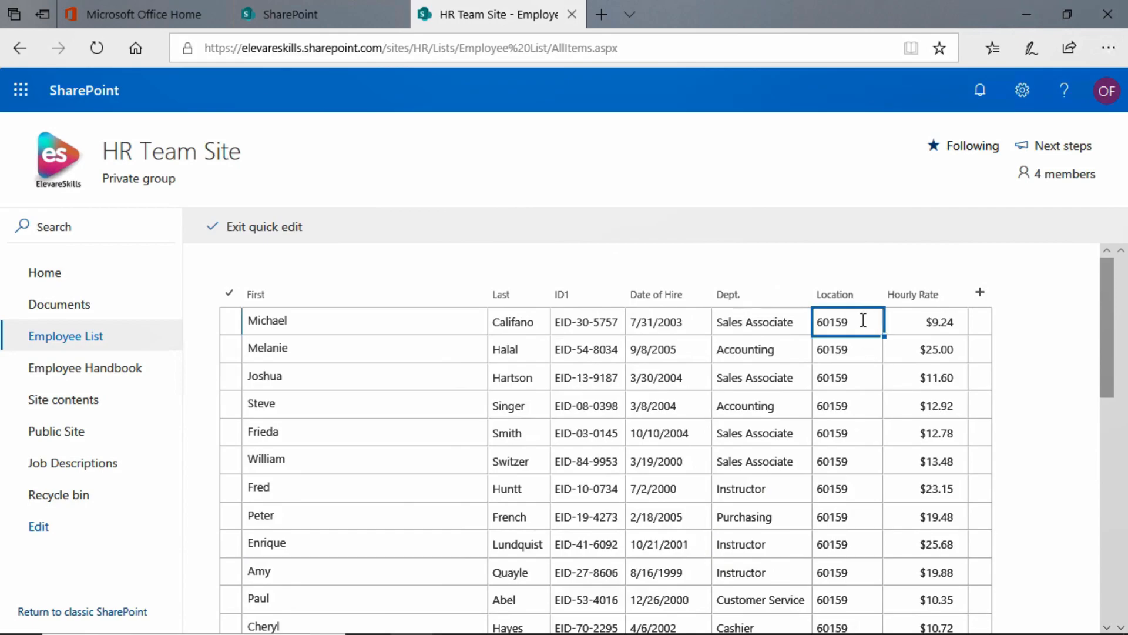
{"action": "left_click", "coordinate": [847, 349]}
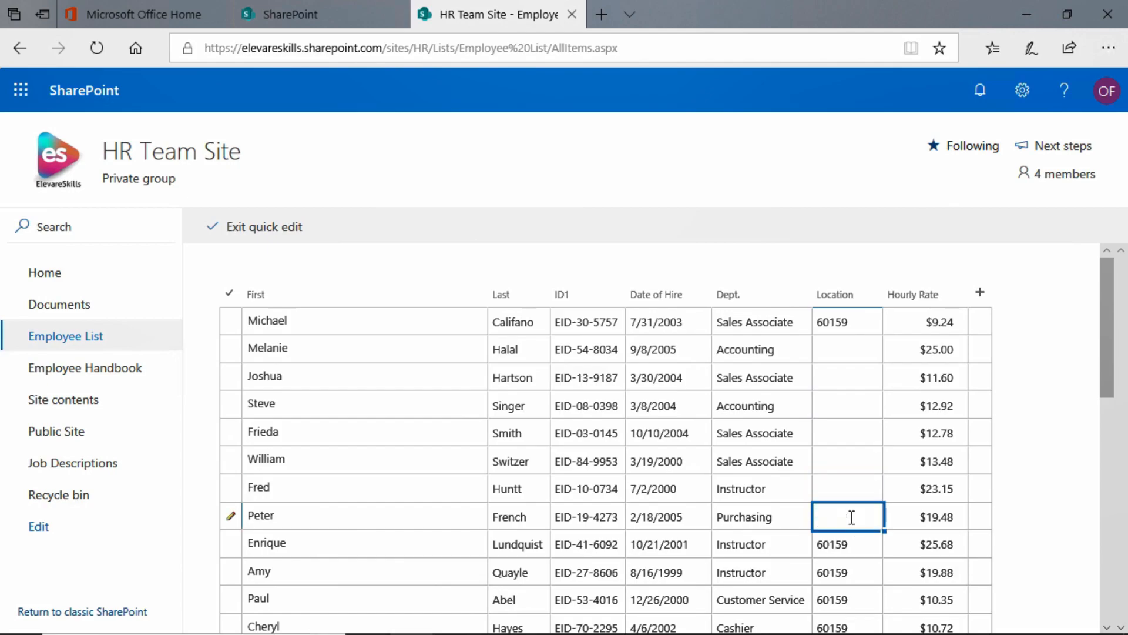
{"action": "left_click", "coordinate": [848, 543]}
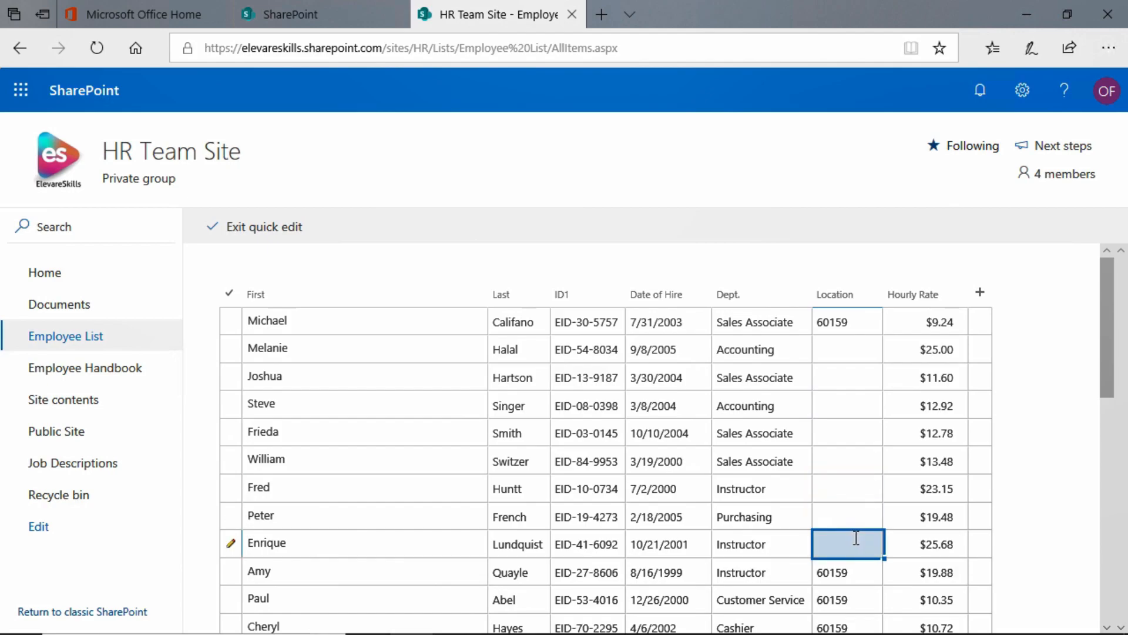
{"action": "left_click", "coordinate": [848, 322]}
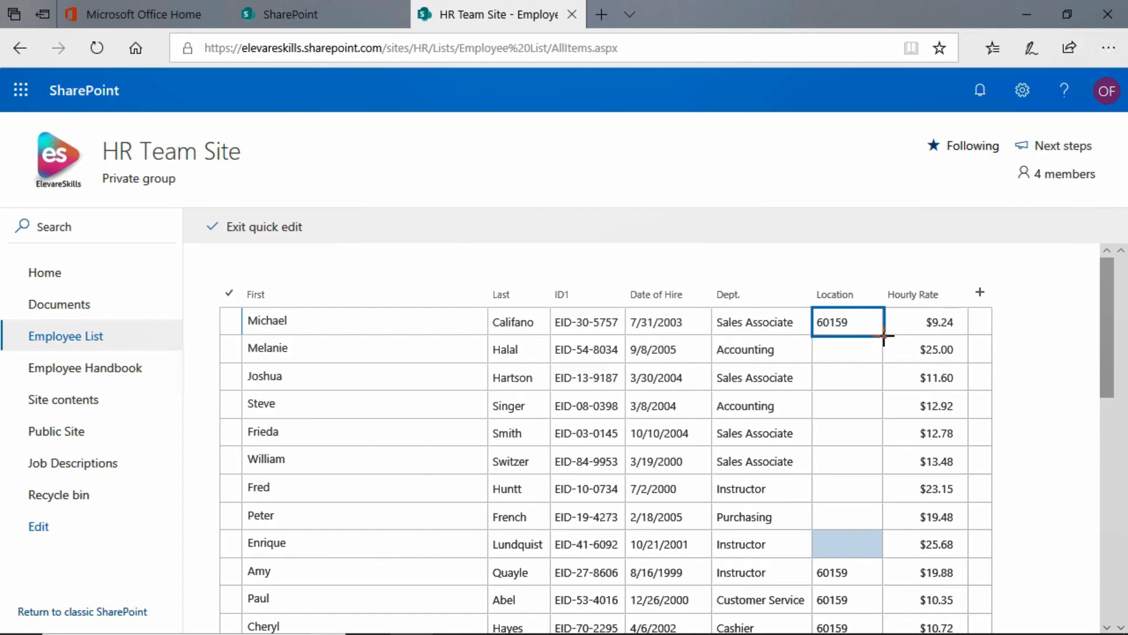
{"action": "mouse_move", "coordinate": [890, 350]}
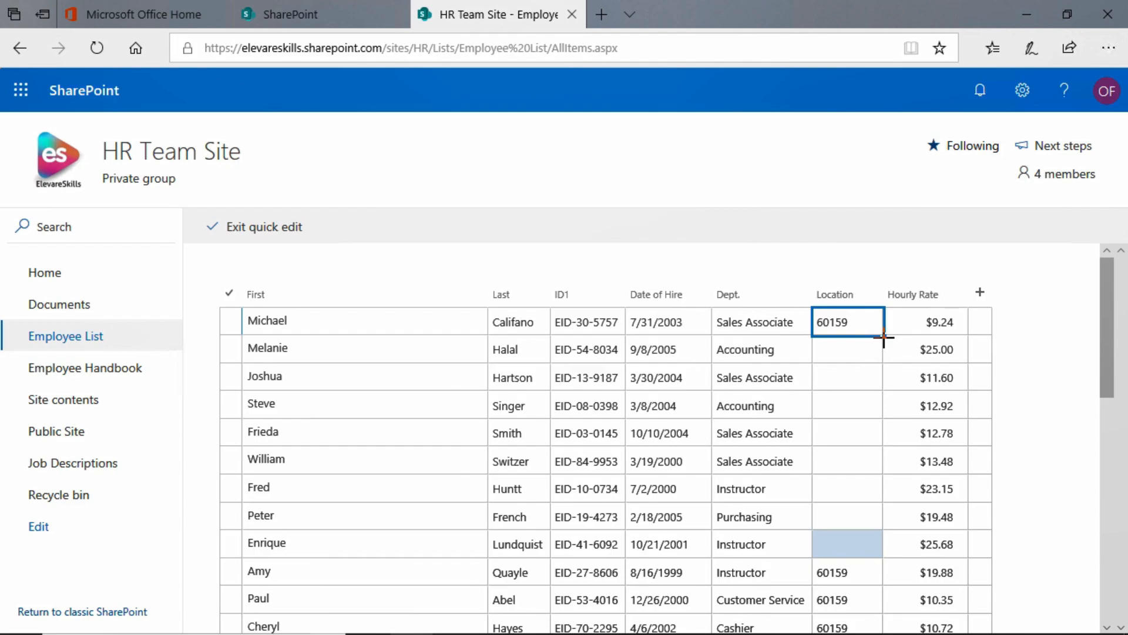
Step: Fill Michael's Location value down into the blank cells below
{"action": "left_click_drag", "start_coordinate": [882, 335], "coordinate": [860, 521]}
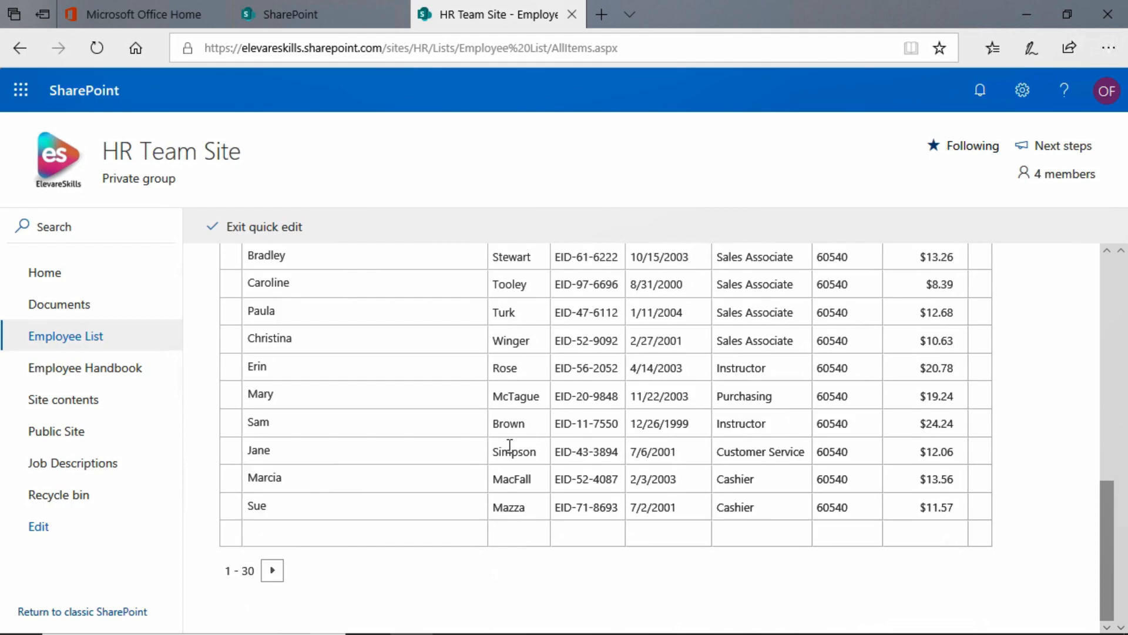
{"action": "mouse_move", "coordinate": [338, 544]}
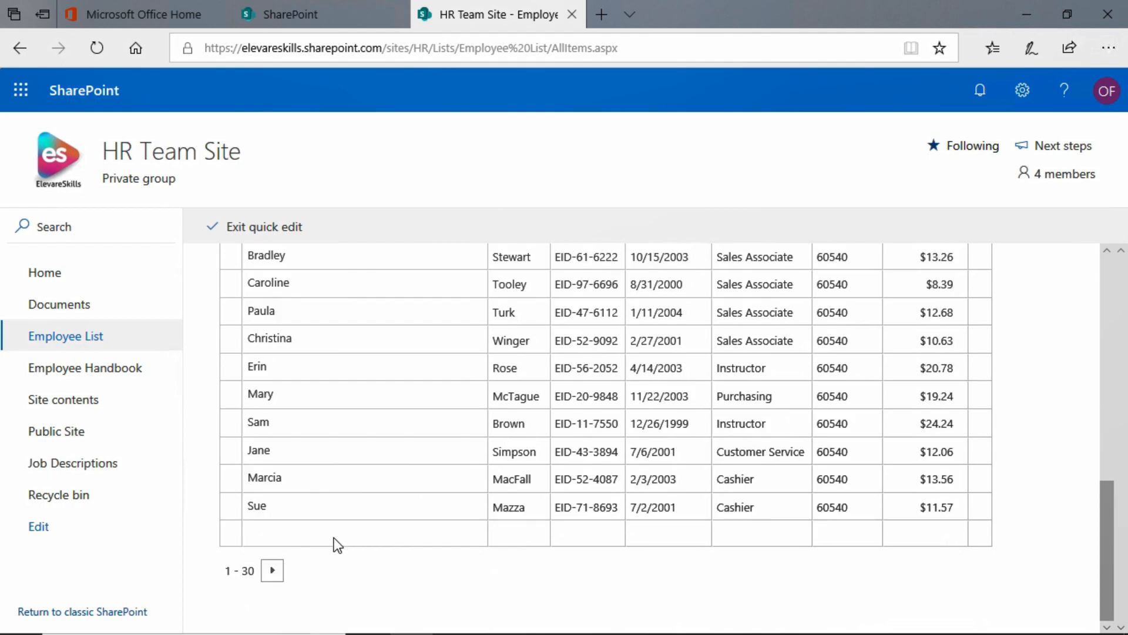
{"action": "left_click", "coordinate": [339, 533]}
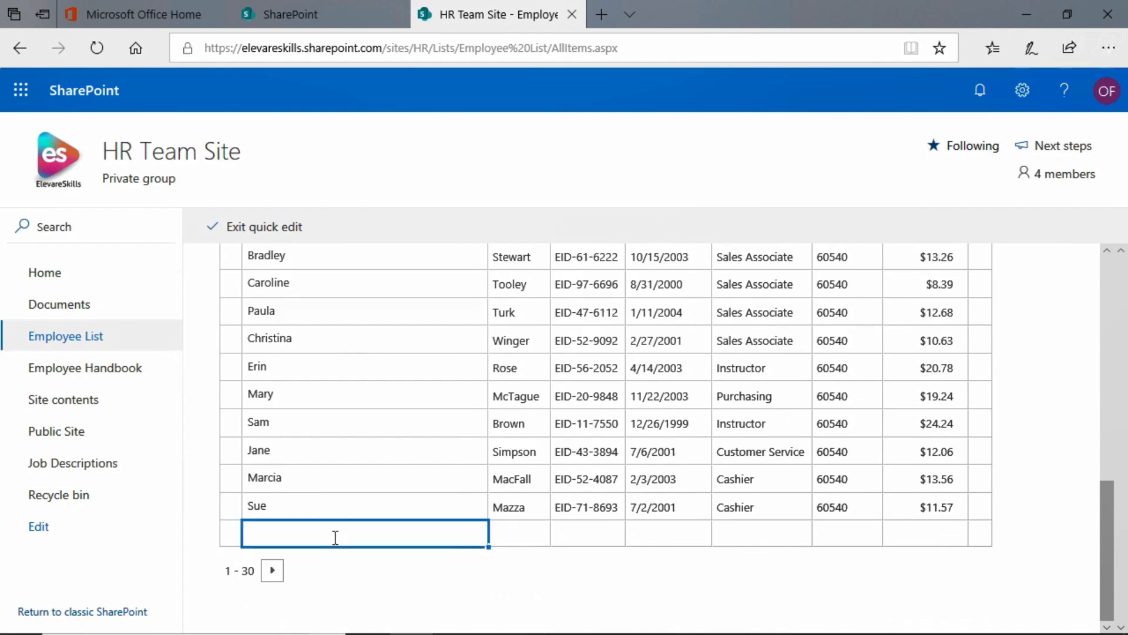
{"action": "type", "text": "G"}
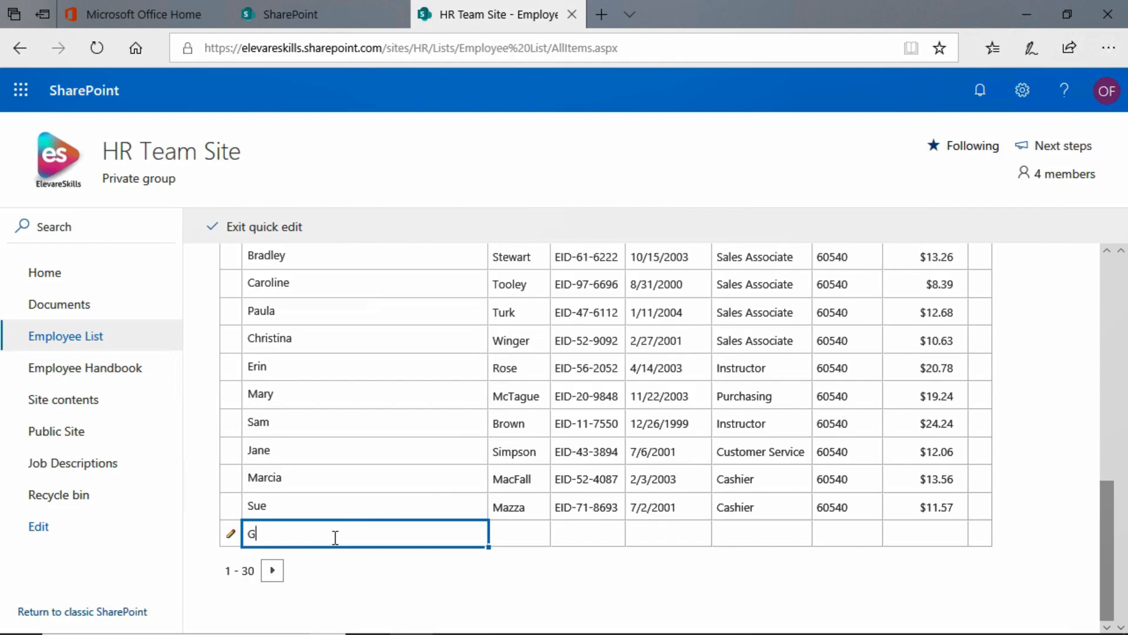
{"action": "type", "text": "aruy"}
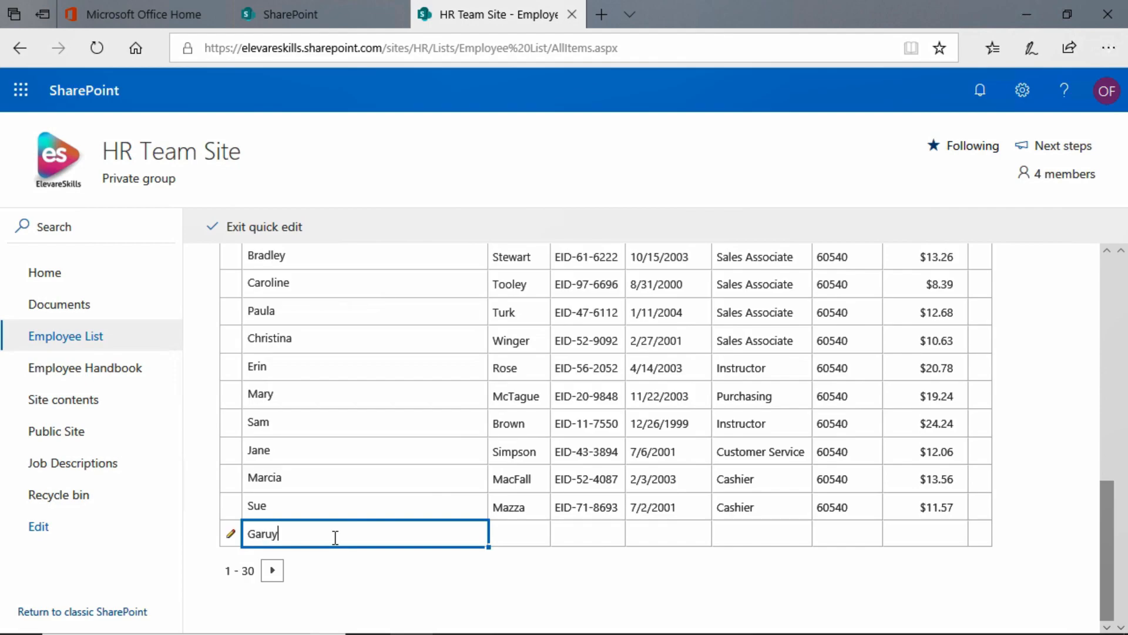
{"action": "key", "text": "Backspace"}
{"action": "type", "text": "C"}
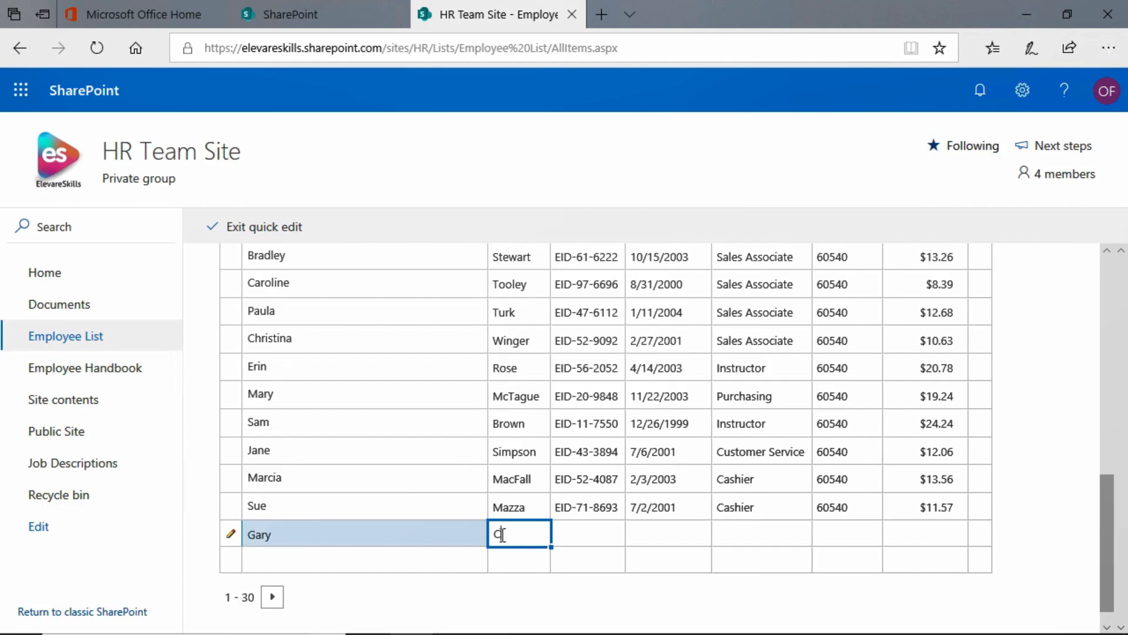
{"action": "type", "text": "oleson"}
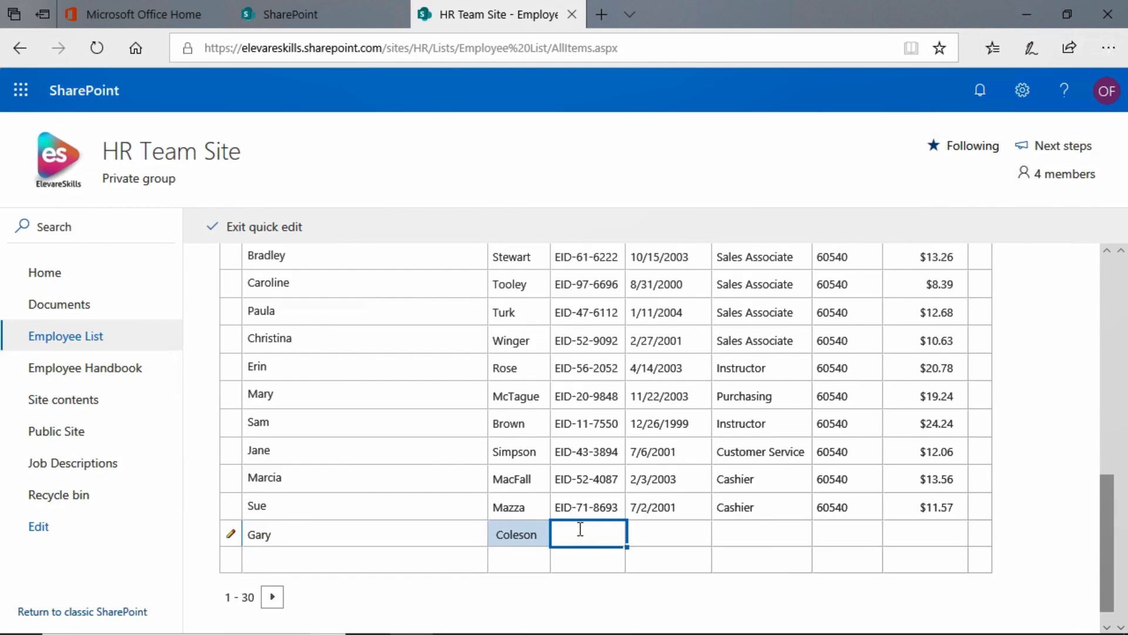
{"action": "type", "text": "EI"}
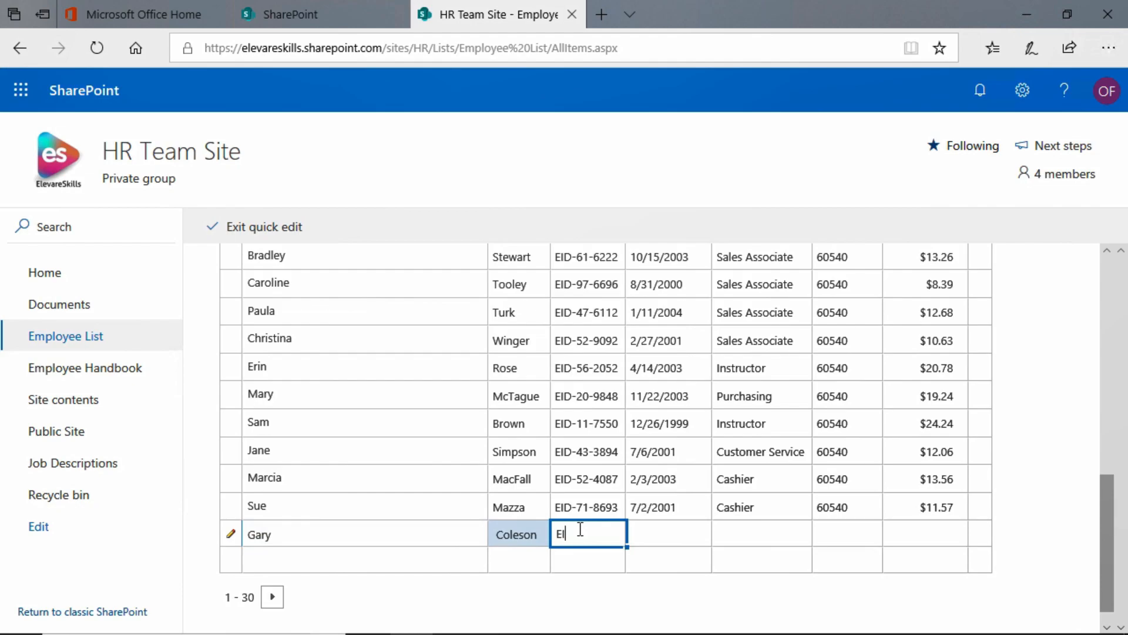
{"action": "type", "text": "ID-"}
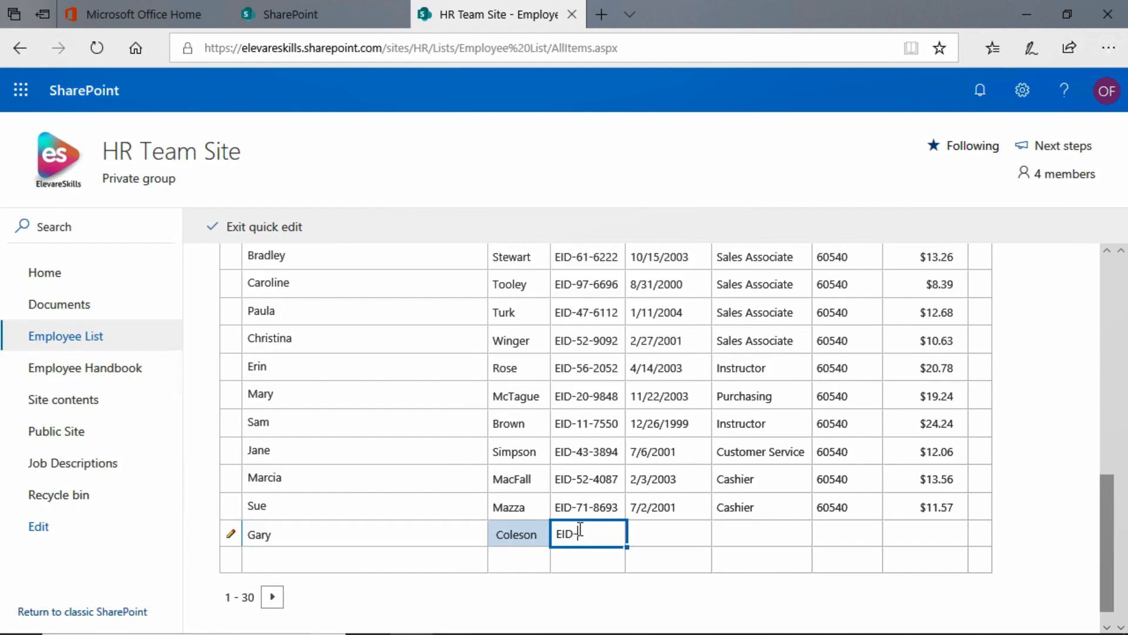
{"action": "type", "text": "45"}
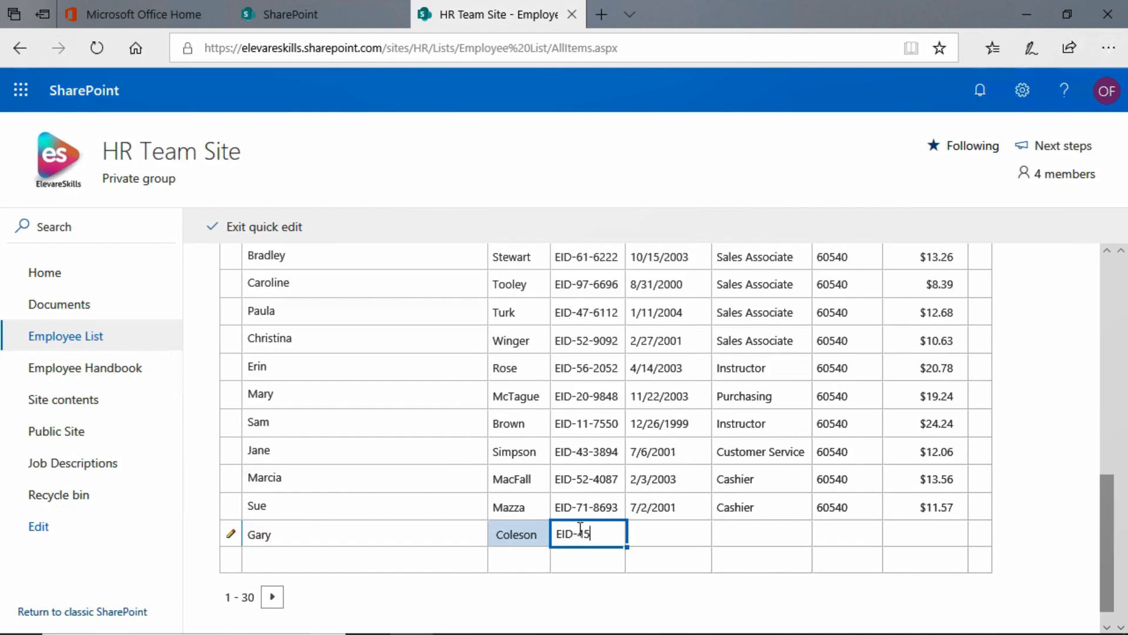
{"action": "type", "text": "-5"}
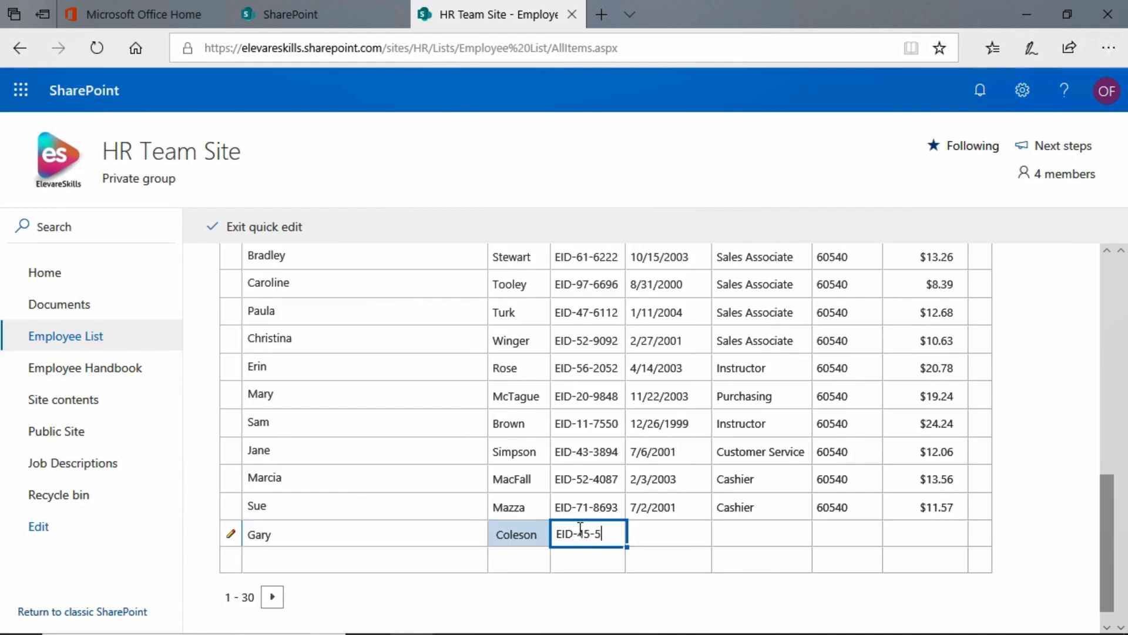
{"action": "type", "text": "862"}
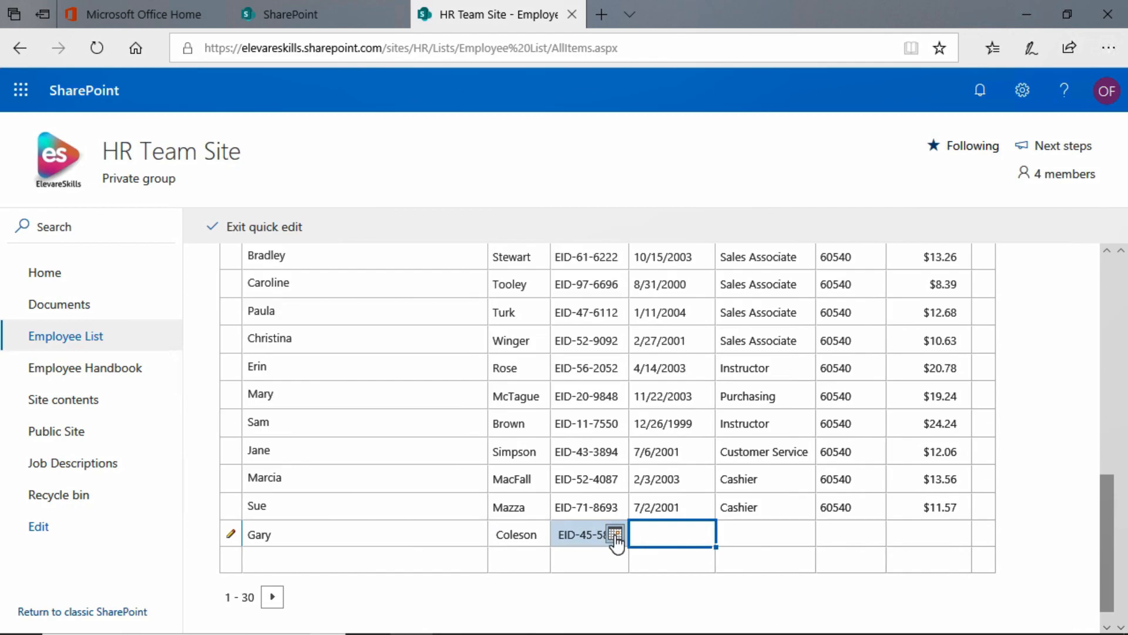
{"action": "left_click", "coordinate": [614, 534]}
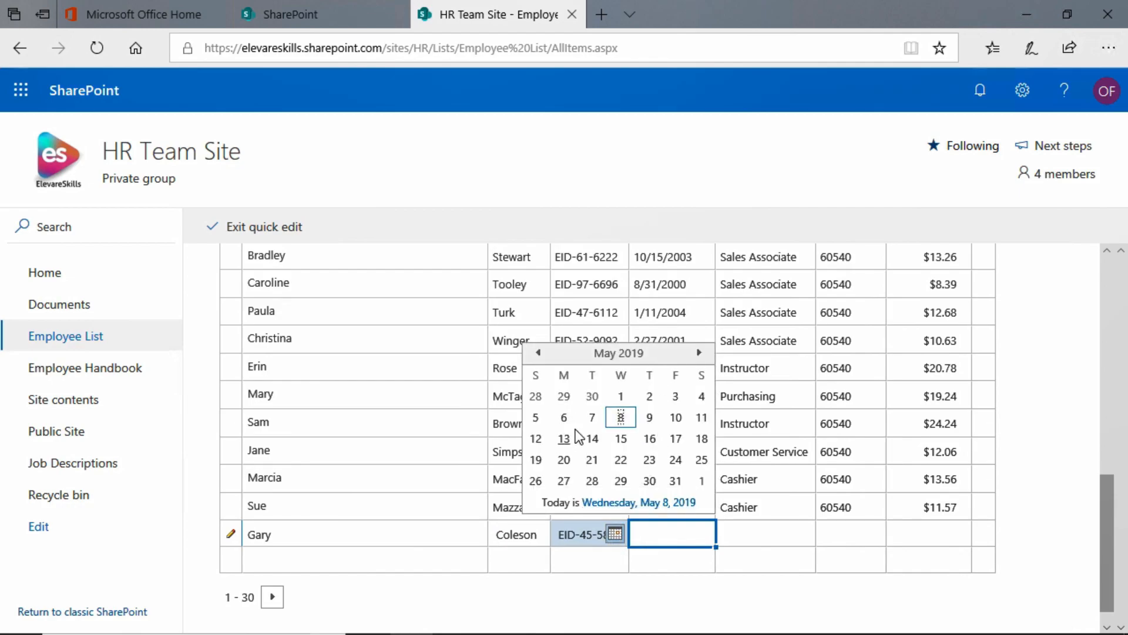
{"action": "left_click", "coordinate": [538, 354]}
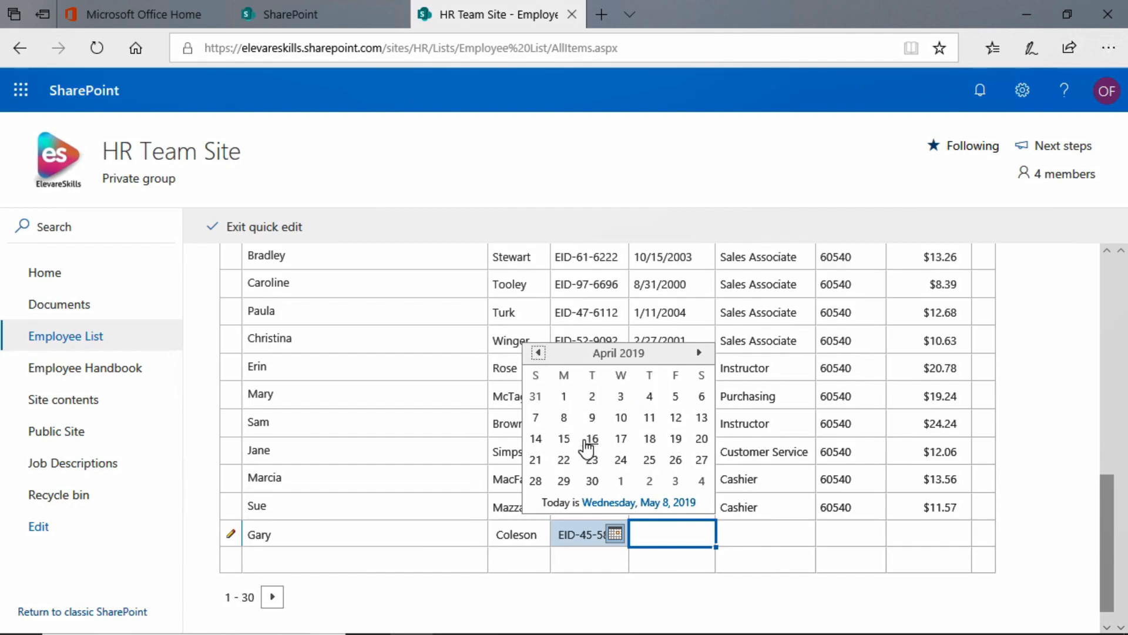
{"action": "left_click", "coordinate": [563, 439]}
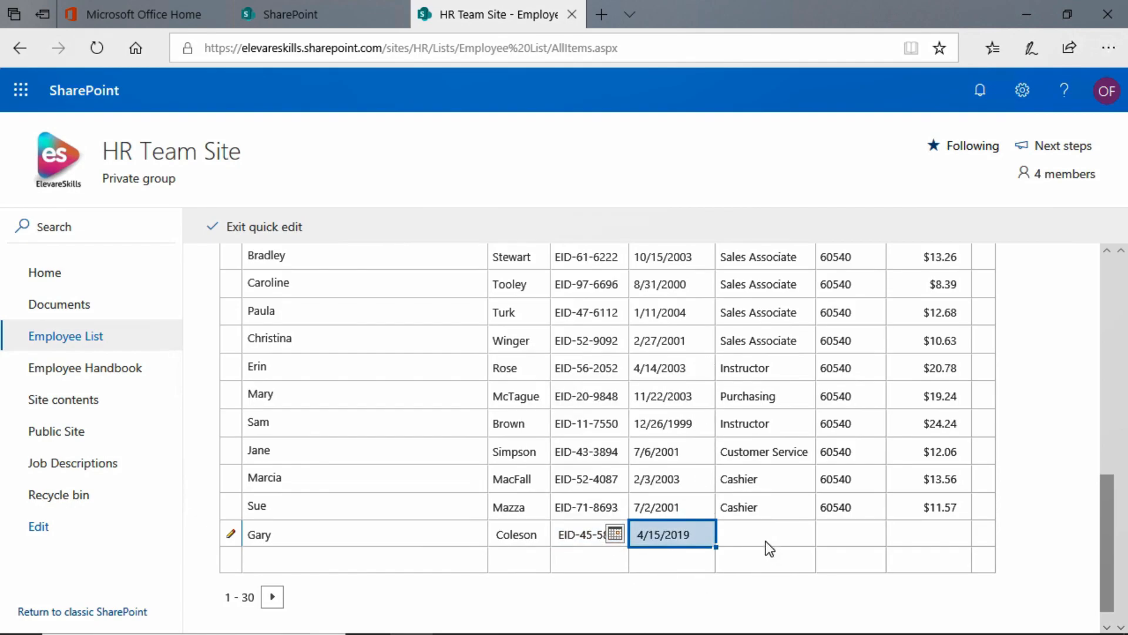
Step: Give Gary's row department HR, location 60540 and hourly rate 32.00
{"action": "type", "text": "c"}
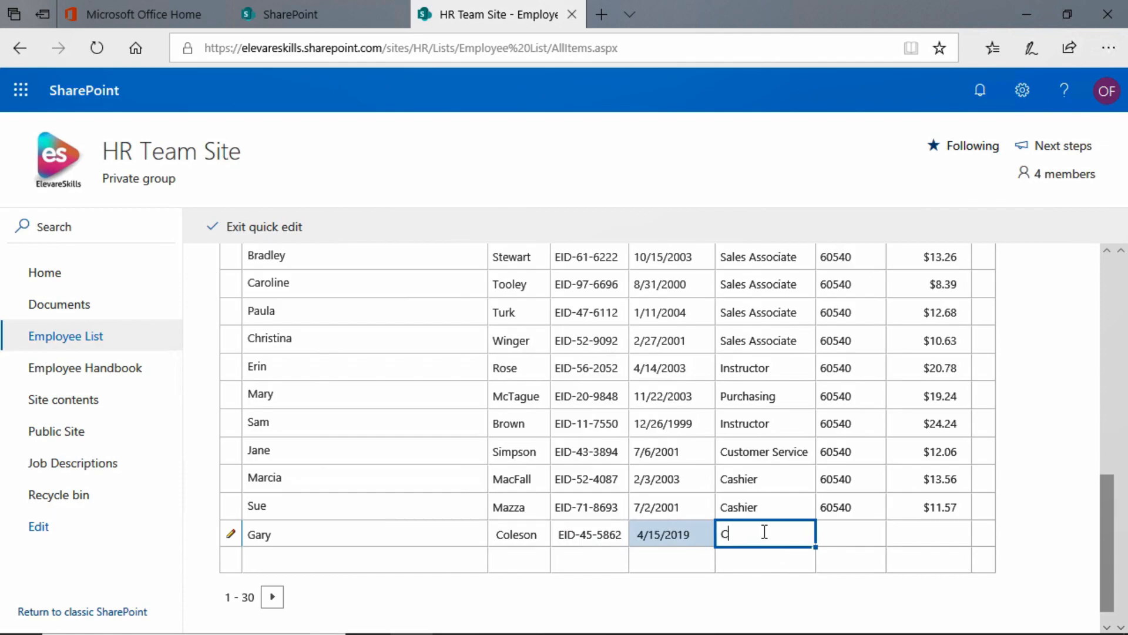
{"action": "type", "text": "H"}
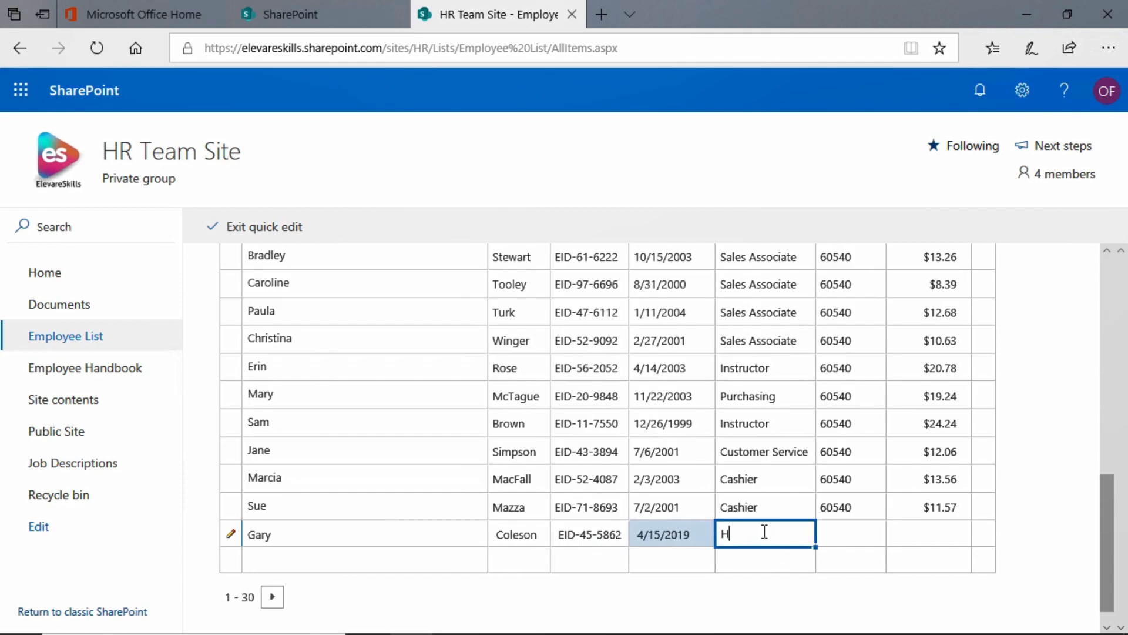
{"action": "type", "text": "R"}
{"action": "left_click", "coordinate": [851, 534]}
{"action": "type", "text": "6"}
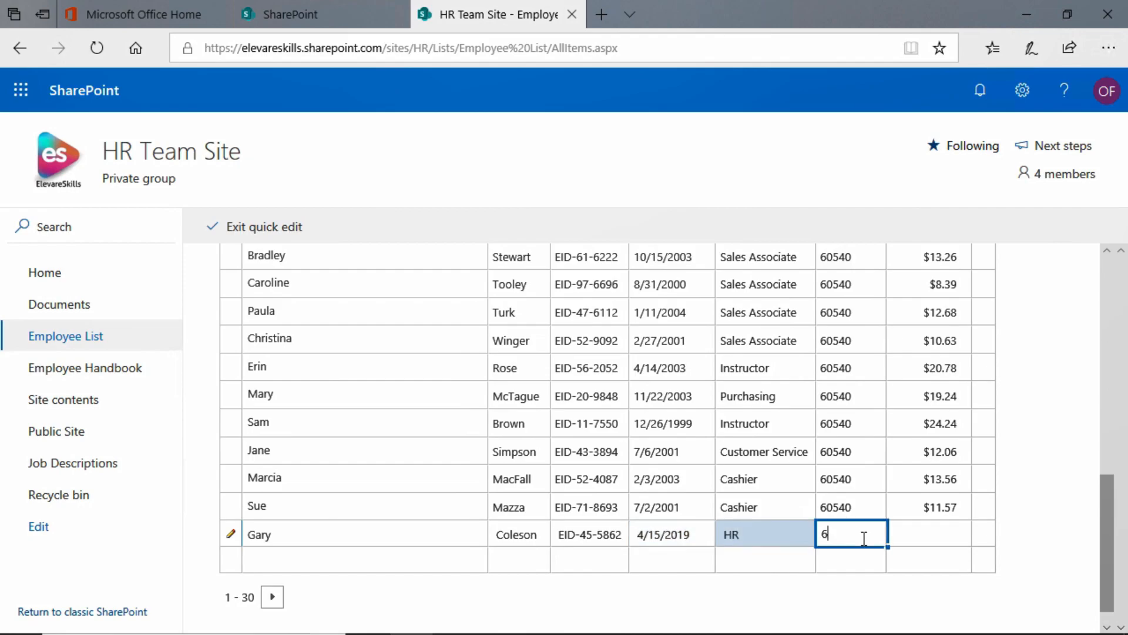
{"action": "type", "text": "06"}
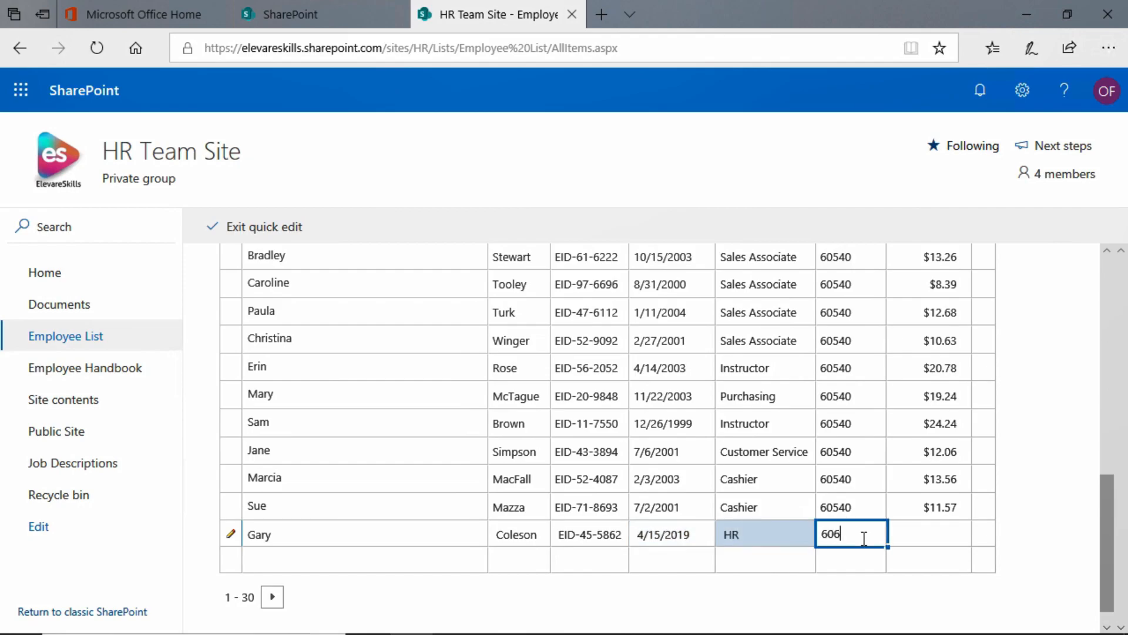
{"action": "key", "text": "Backspace"}
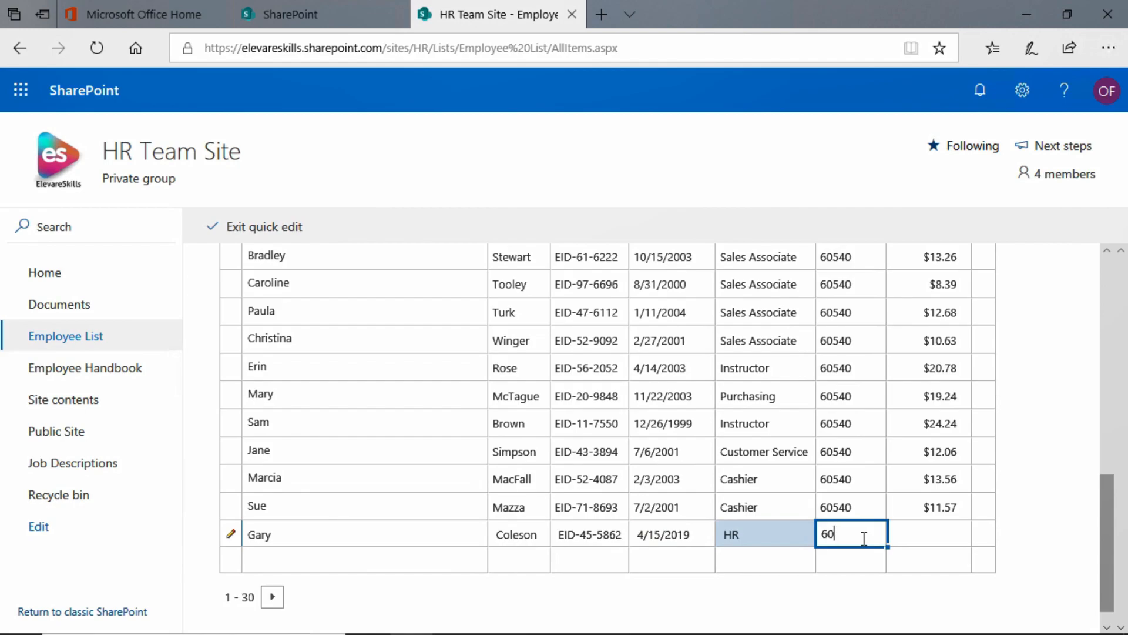
{"action": "type", "text": "540"}
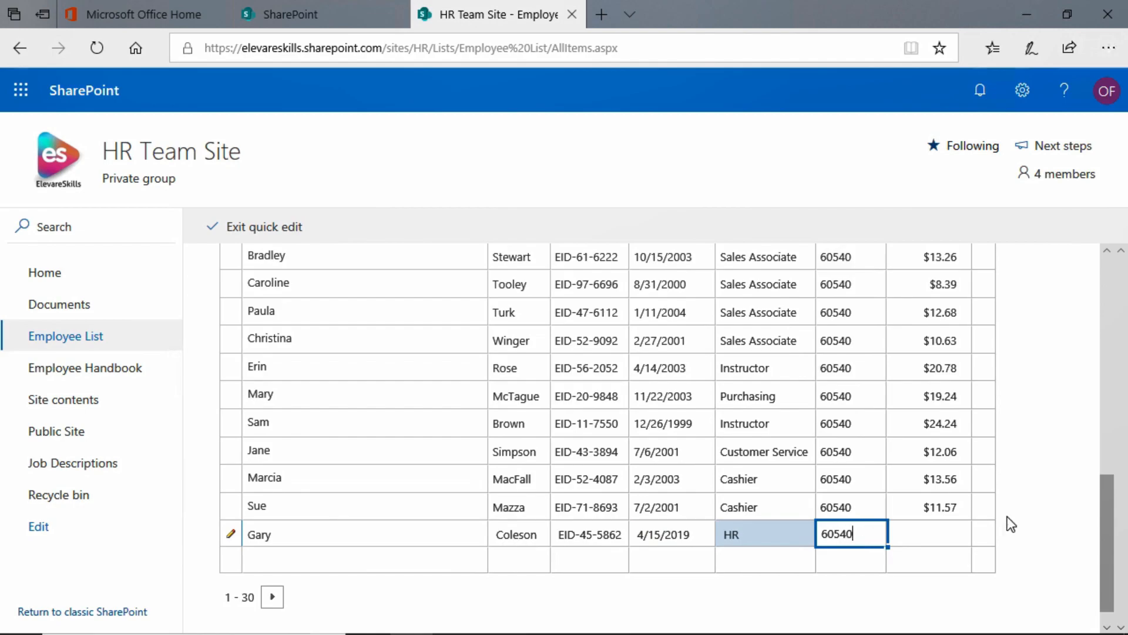
{"action": "left_click", "coordinate": [929, 534]}
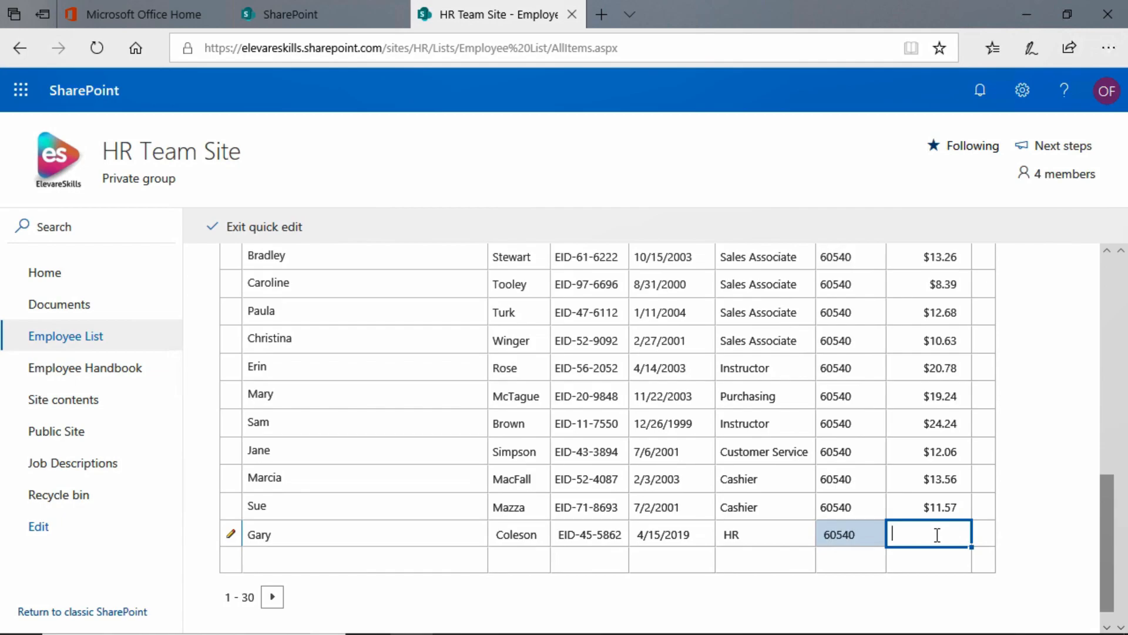
{"action": "type", "text": "32.00"}
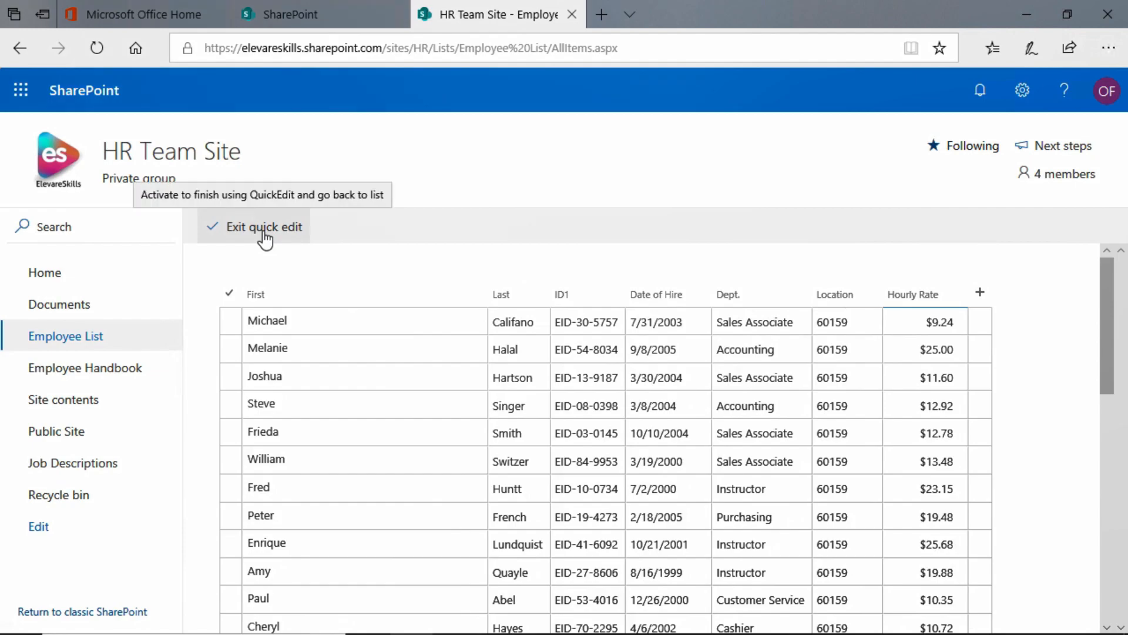
Step: Exit Quick Edit and scroll down the list in its normal view
{"action": "left_click", "coordinate": [264, 227]}
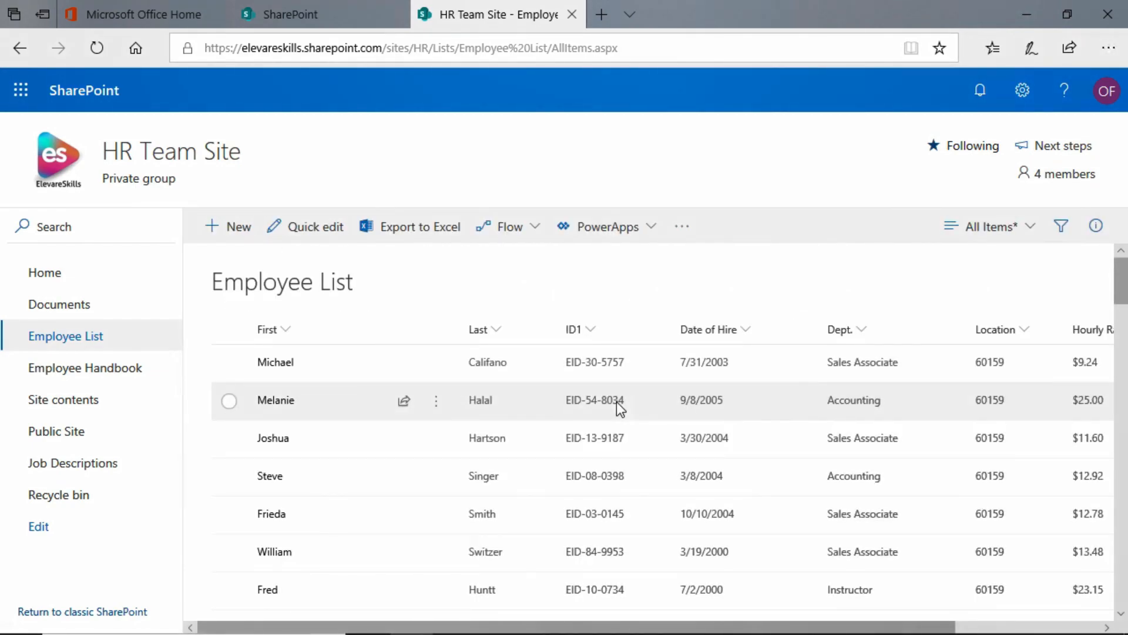
{"action": "mouse_move", "coordinate": [702, 437]}
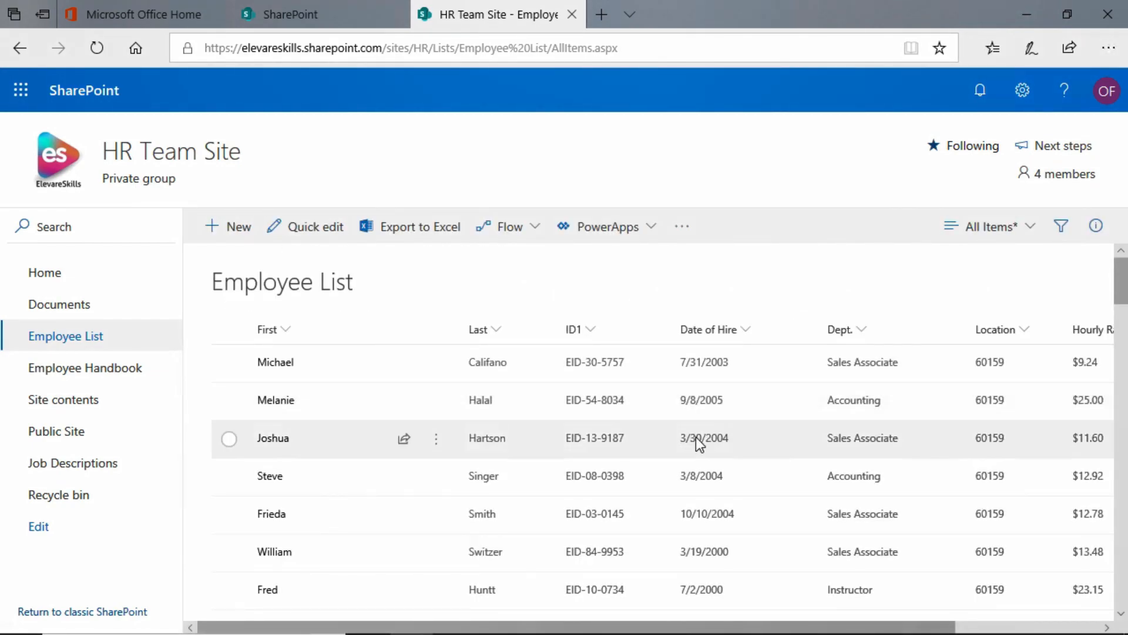
{"action": "scroll", "scroll_direction": "down", "scroll_amount": 3}
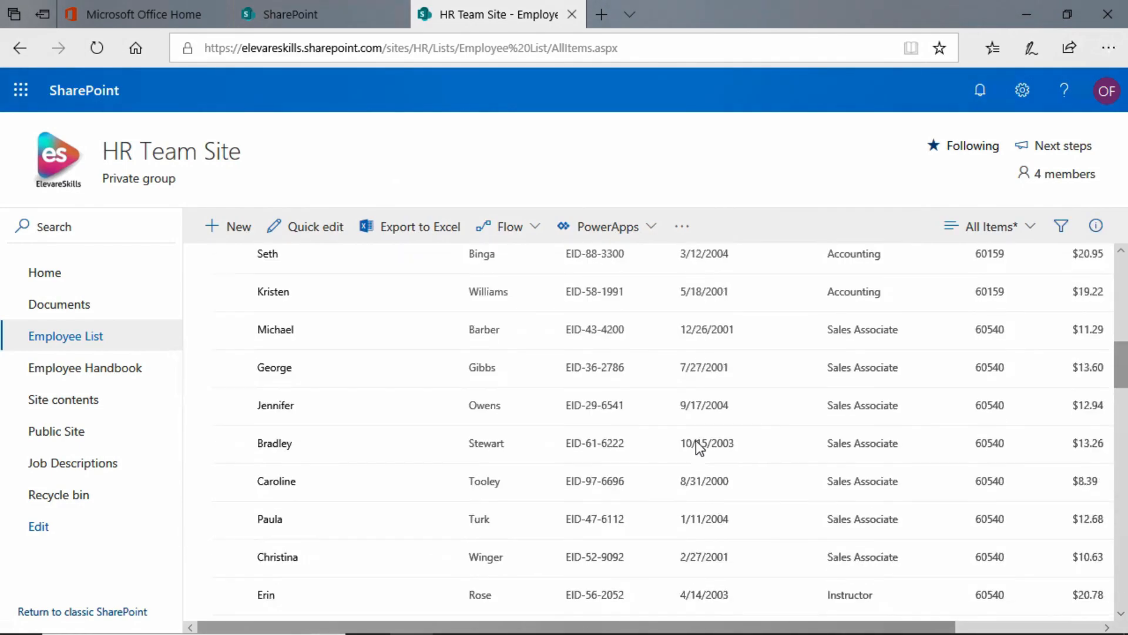